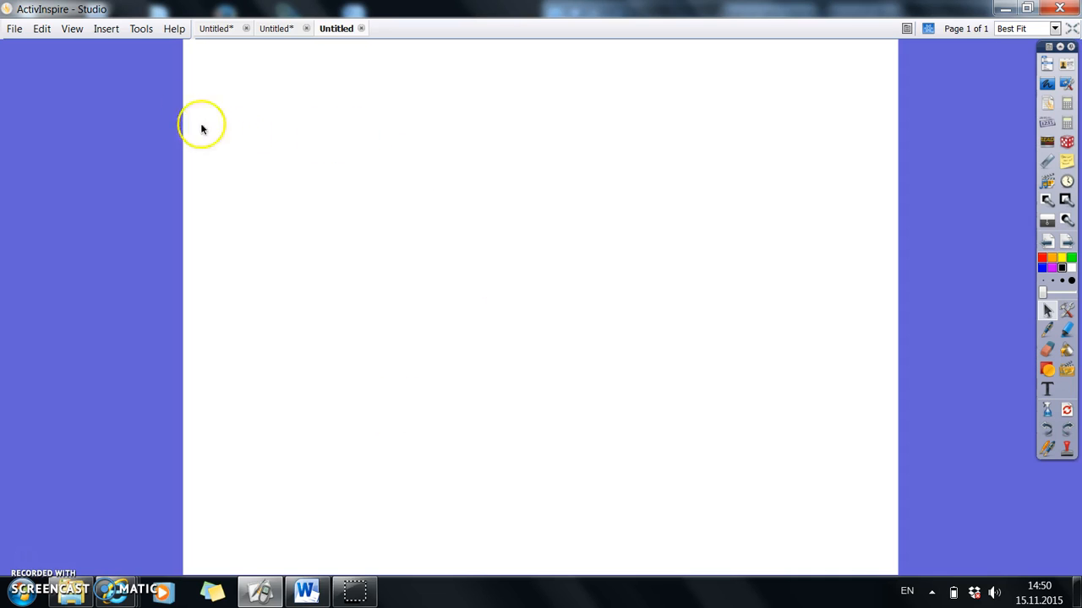
# Bring up the View menu for the flipchart window
pyautogui.click(71, 28)
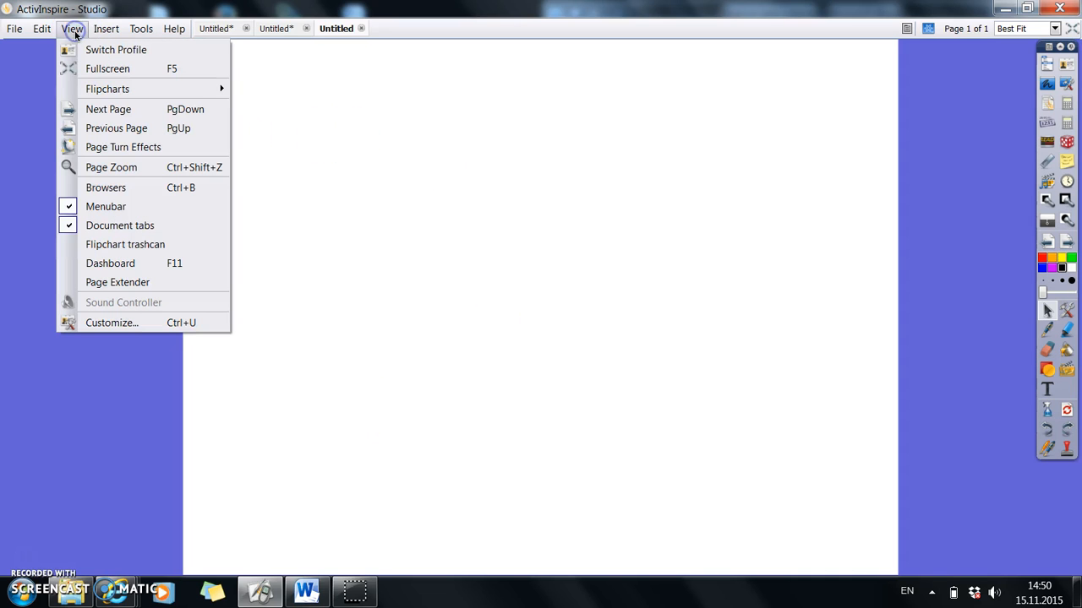
pyautogui.moveTo(104, 185)
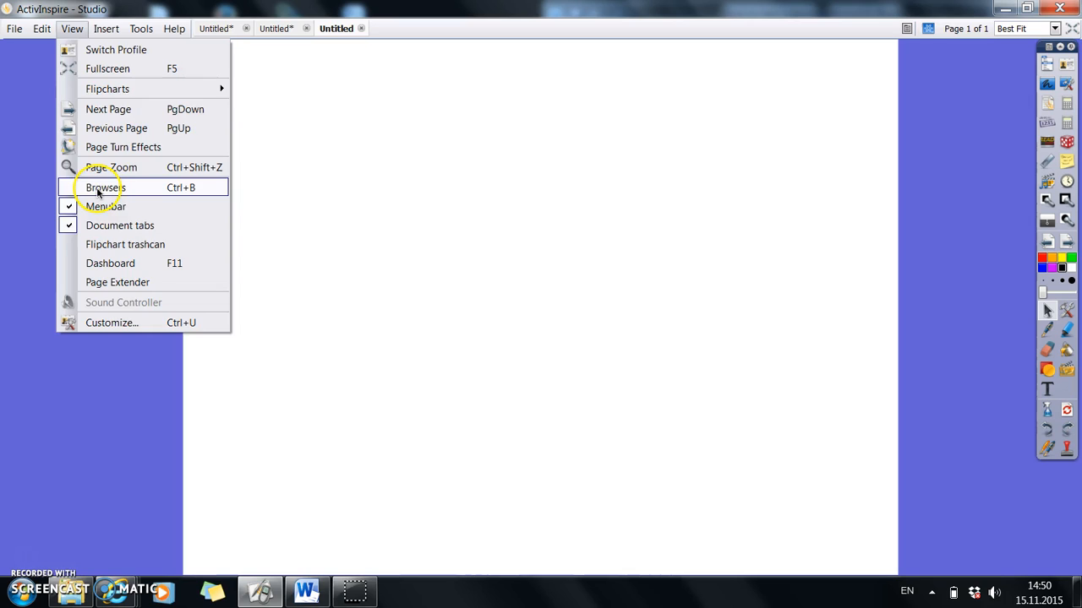
# Show the Resource Browser and expand Backgrounds into its Paper, Pattern and other categories
pyautogui.click(105, 188)
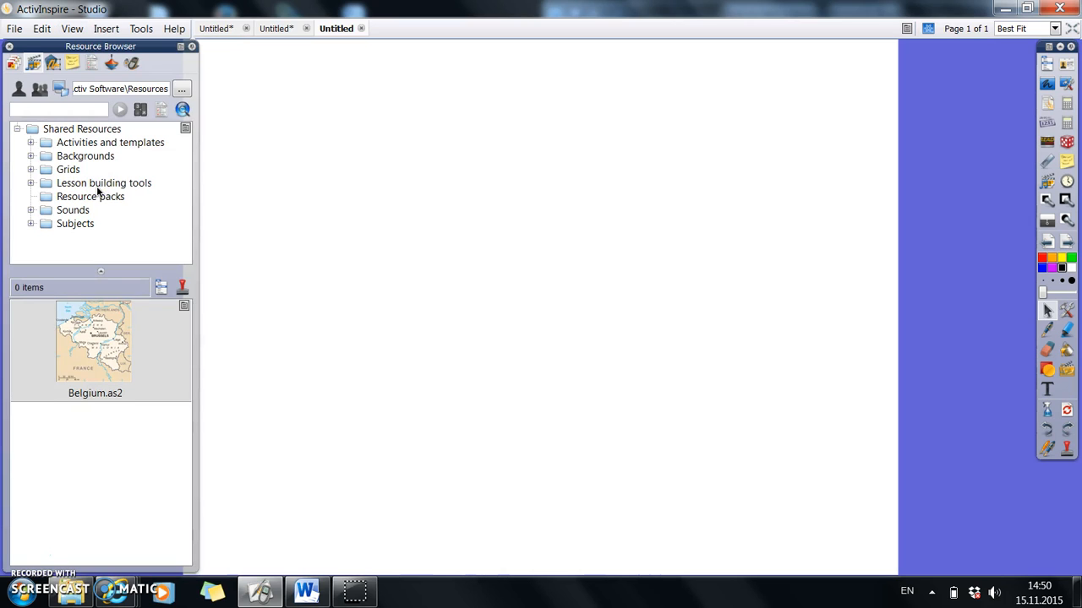
pyautogui.moveTo(98, 209)
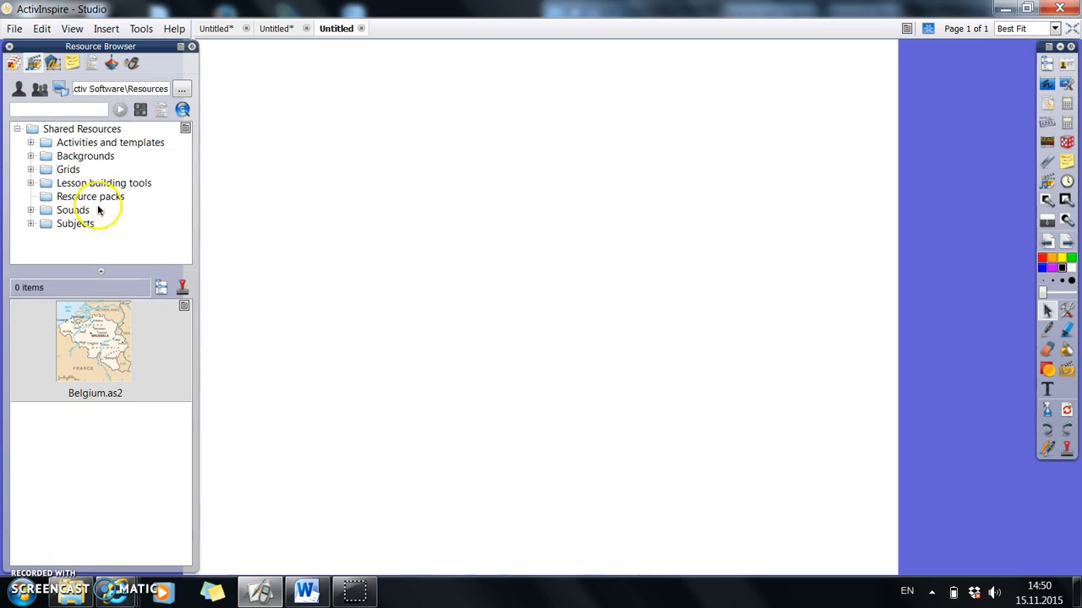
pyautogui.moveTo(35, 65)
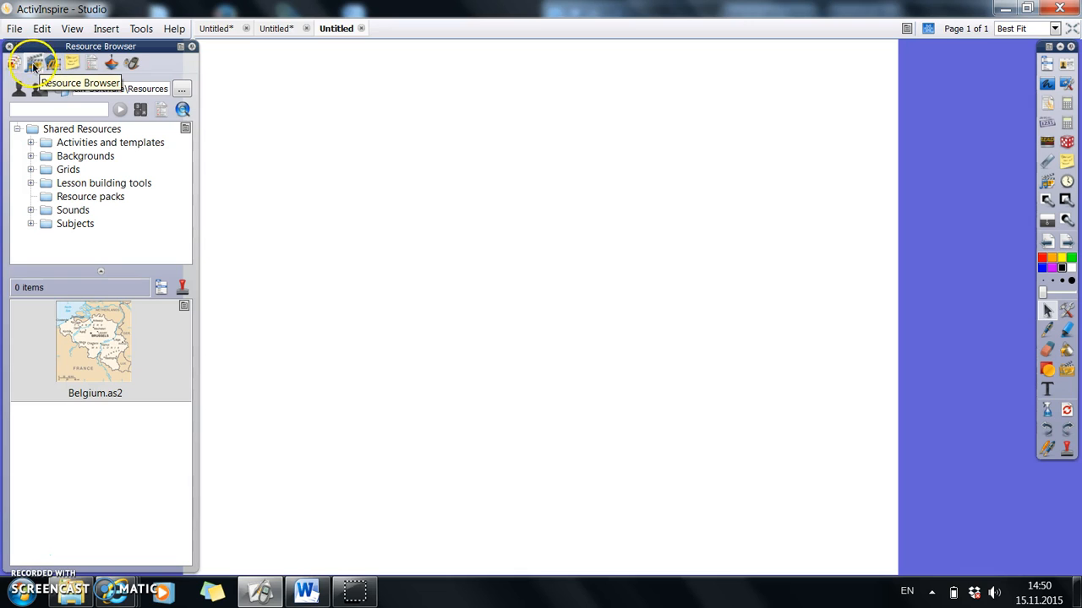
pyautogui.moveTo(145, 200)
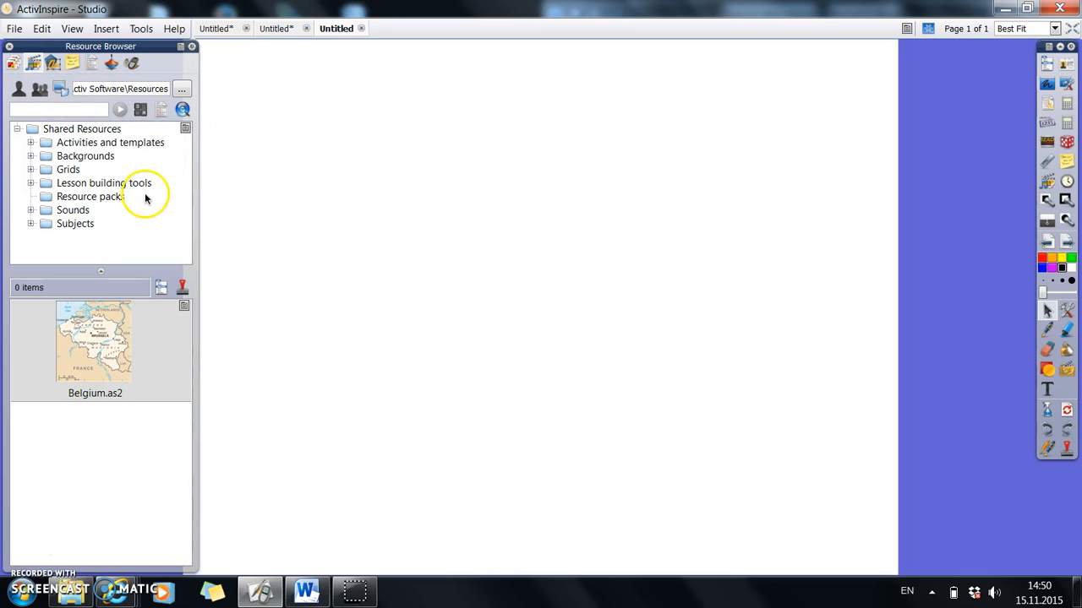
pyautogui.moveTo(33, 159)
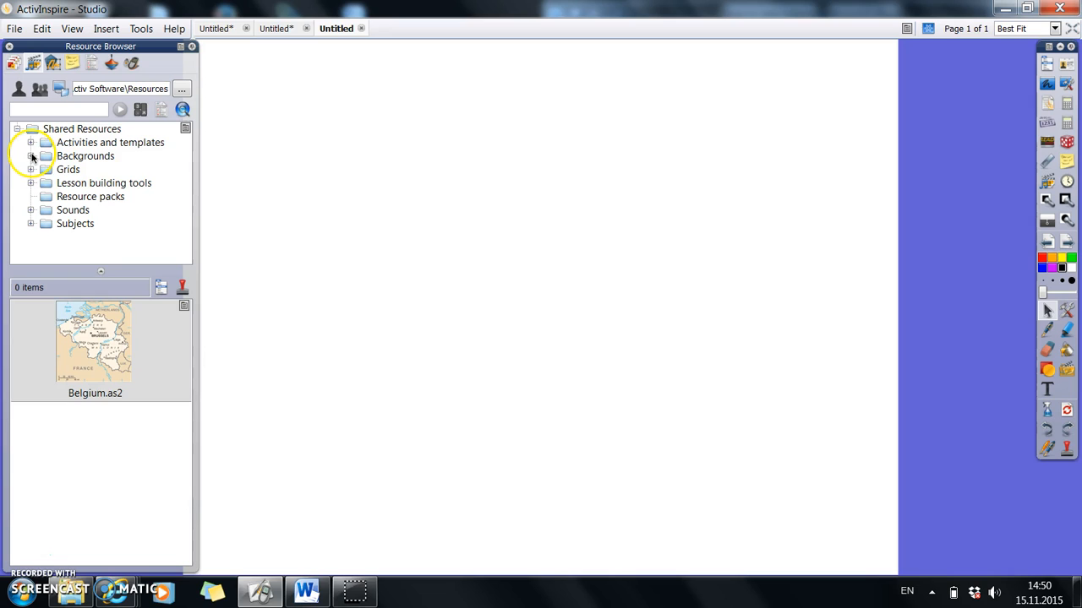
pyautogui.moveTo(165, 223)
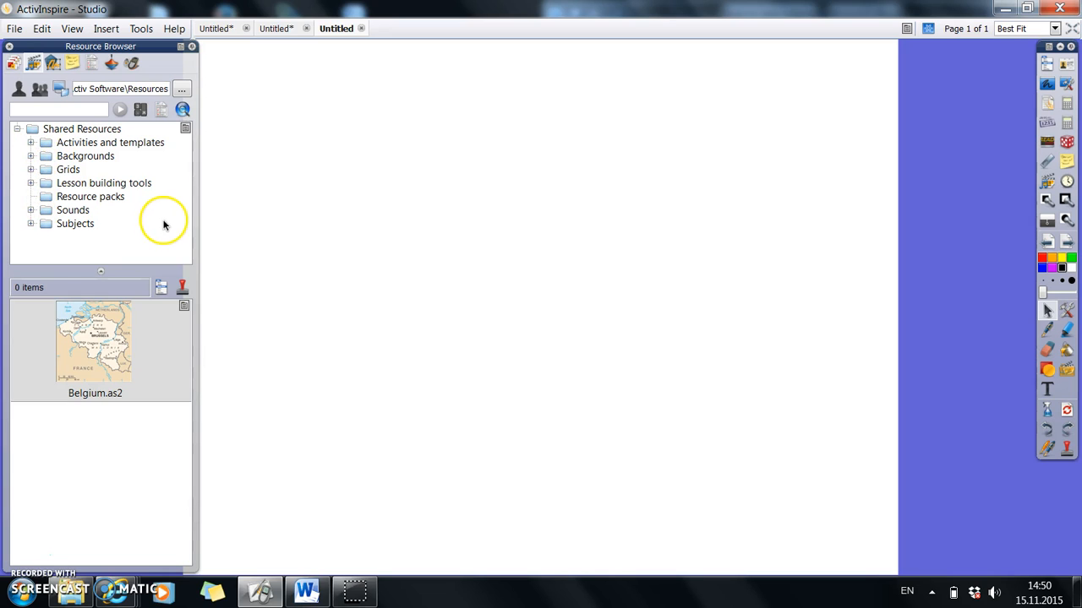
pyautogui.moveTo(30, 159)
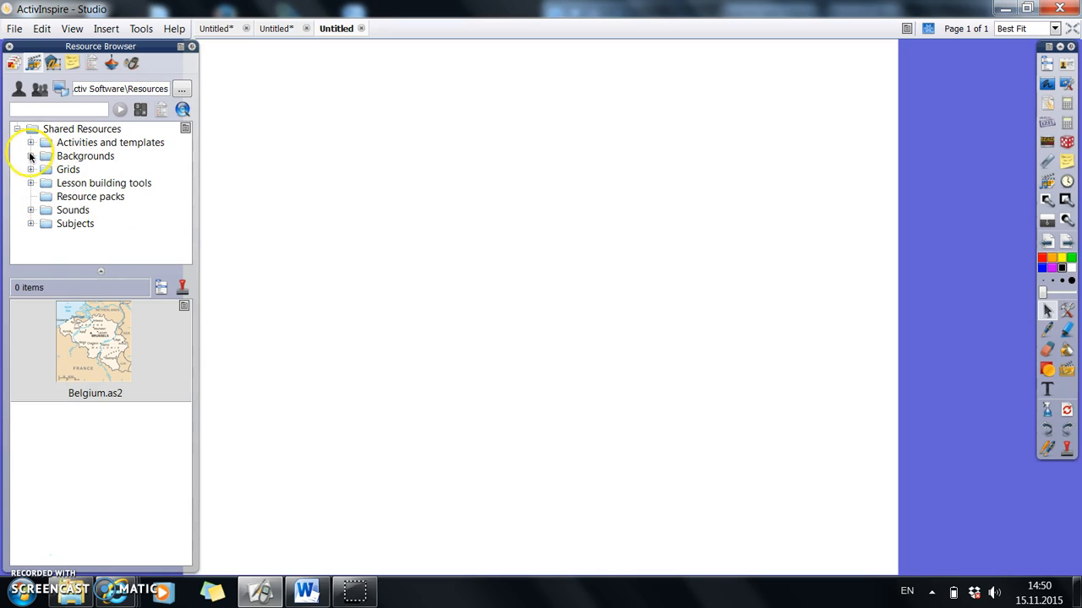
pyautogui.click(30, 156)
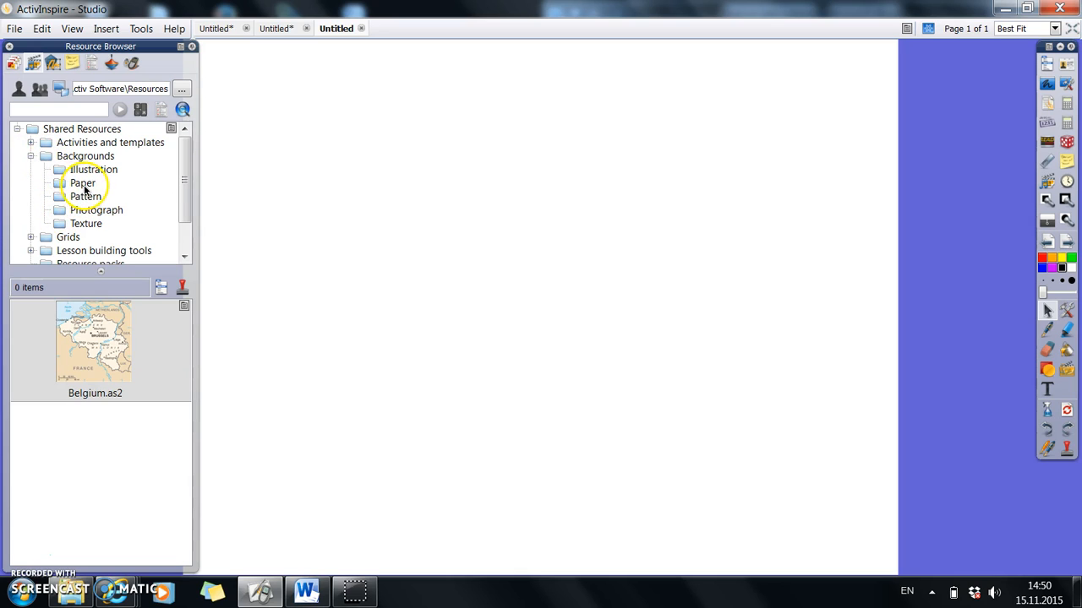
# Apply the white lined paper (004.as2), then replace it with the yellow lined paper (006.as2)
pyautogui.click(82, 183)
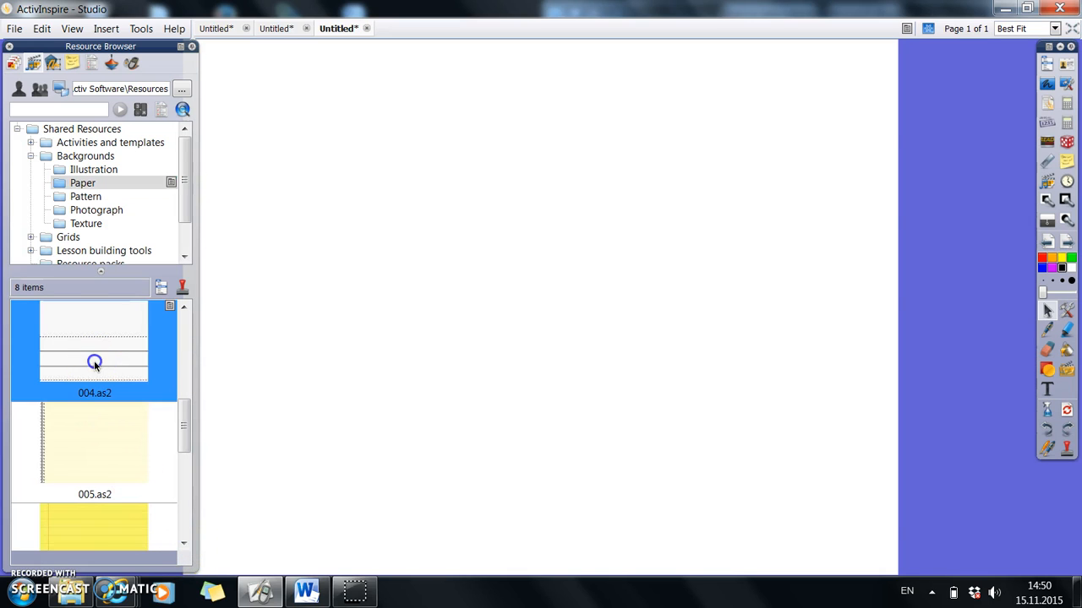
pyautogui.doubleClick(95, 346)
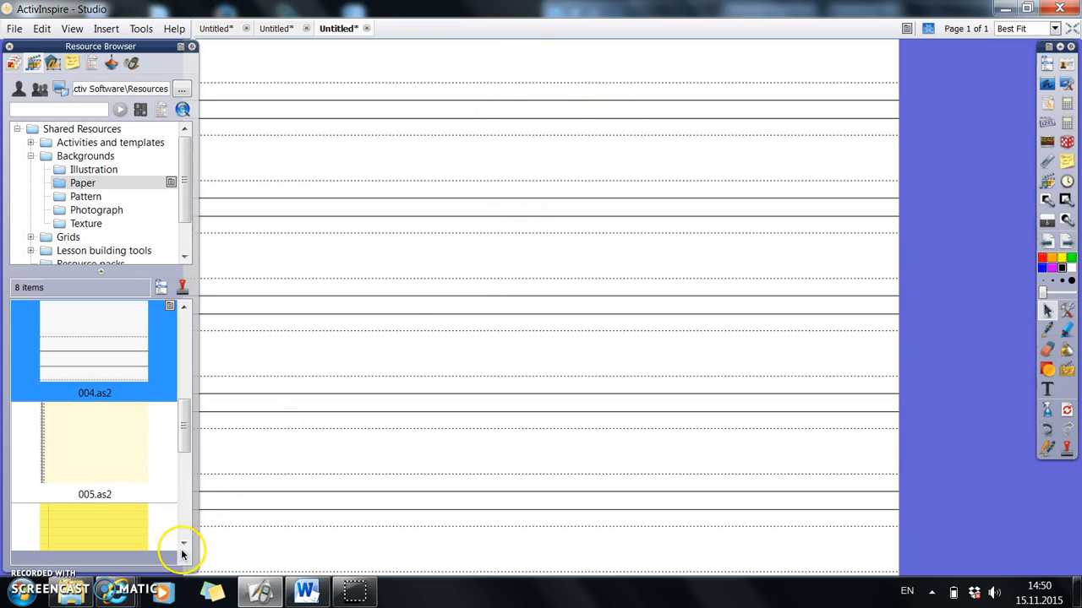
pyautogui.scroll(-3)
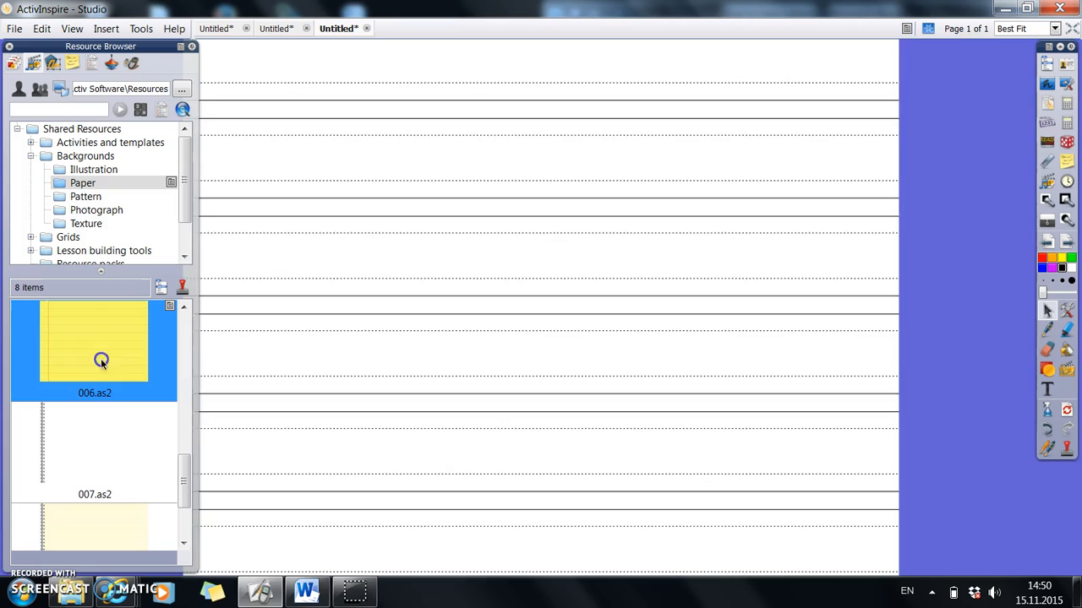
pyautogui.doubleClick(95, 342)
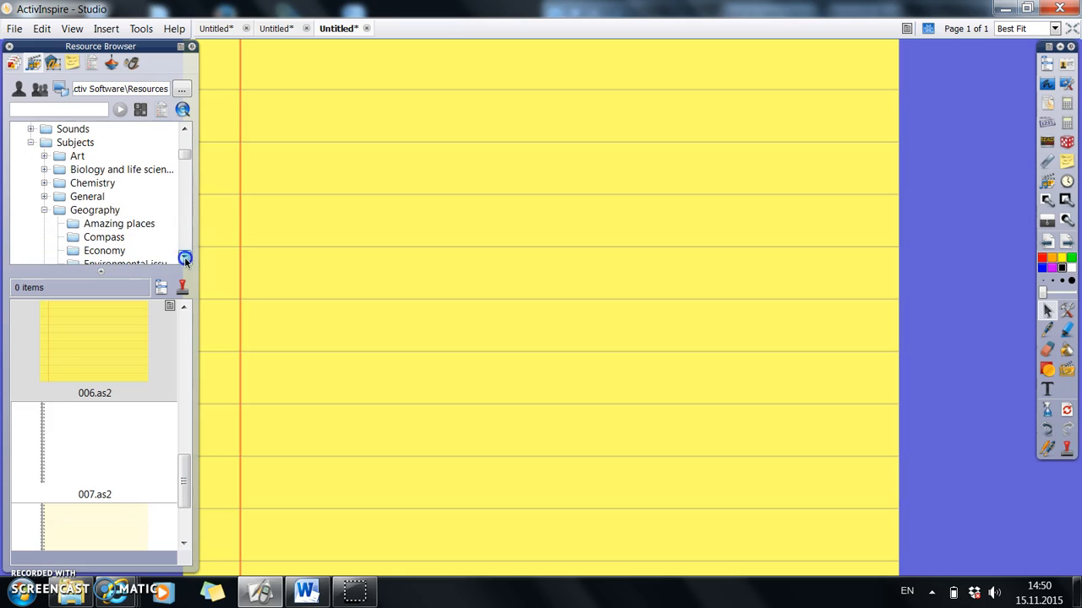
# From Mathematics > Calculator, place the children's calculator and the standard calculator on the page
pyautogui.scroll(-3)
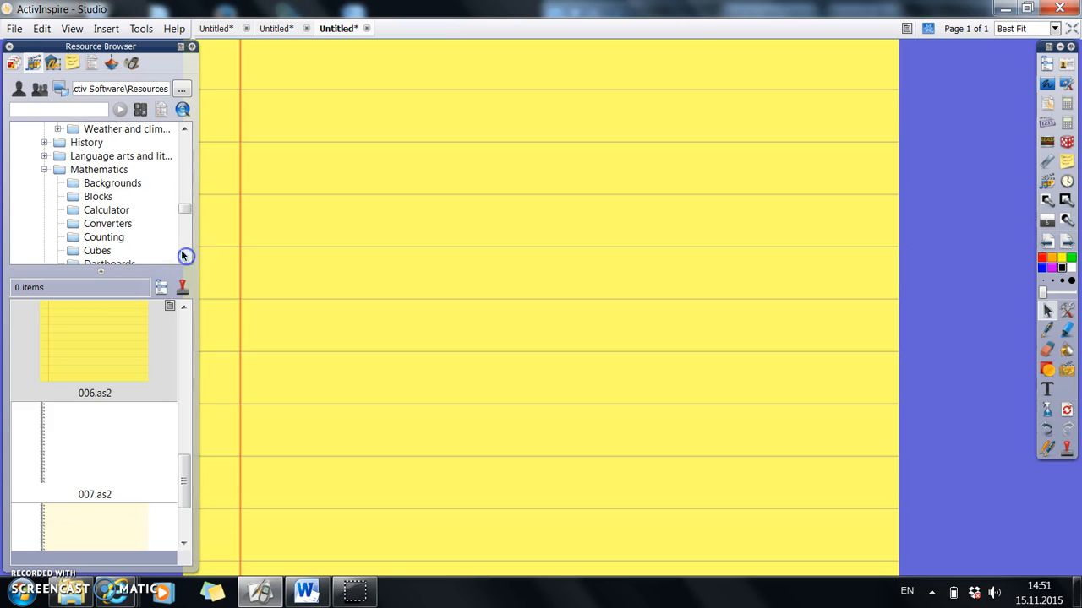
pyautogui.click(112, 182)
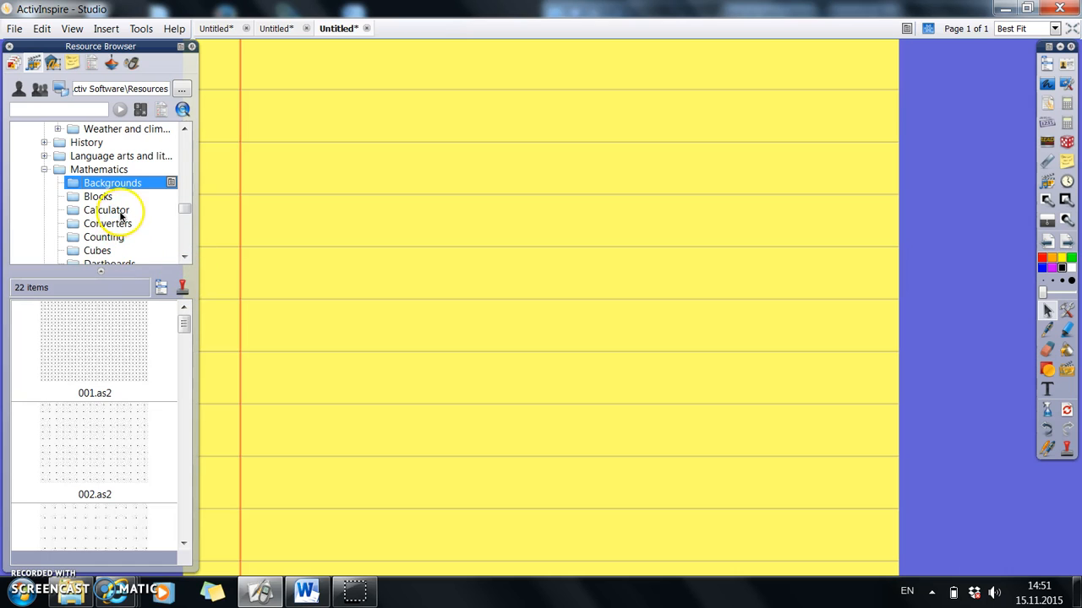
pyautogui.click(107, 209)
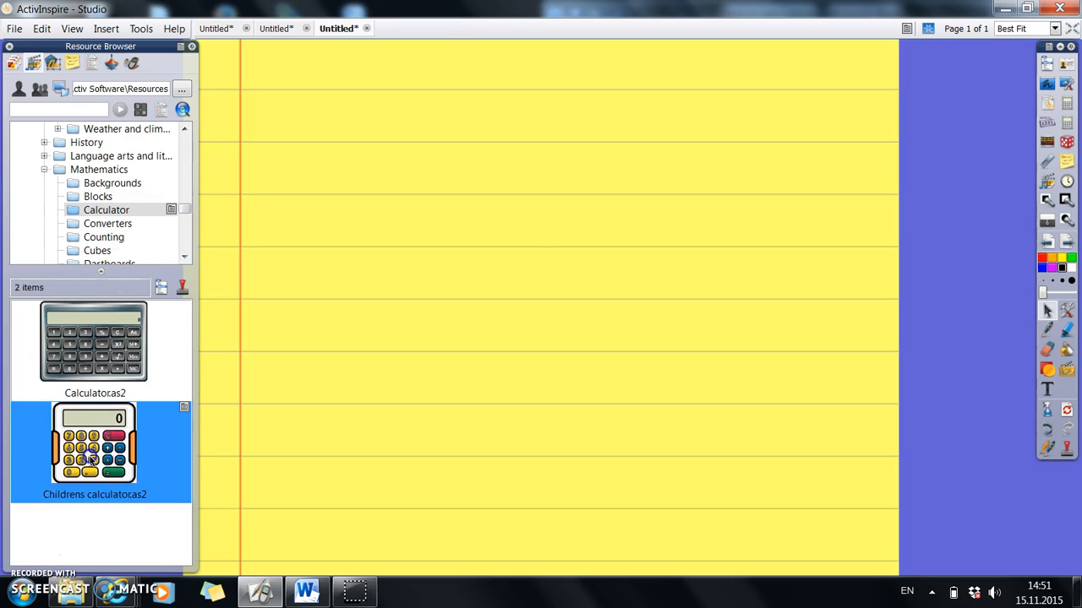
pyautogui.moveTo(95, 448); pyautogui.dragTo(414, 371)
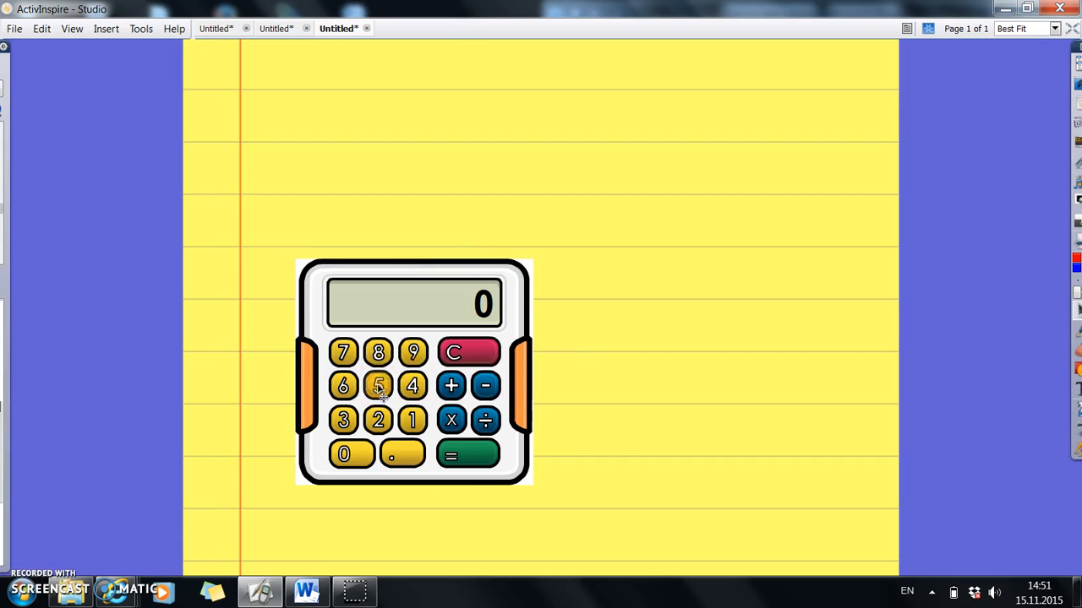
pyautogui.click(412, 385)
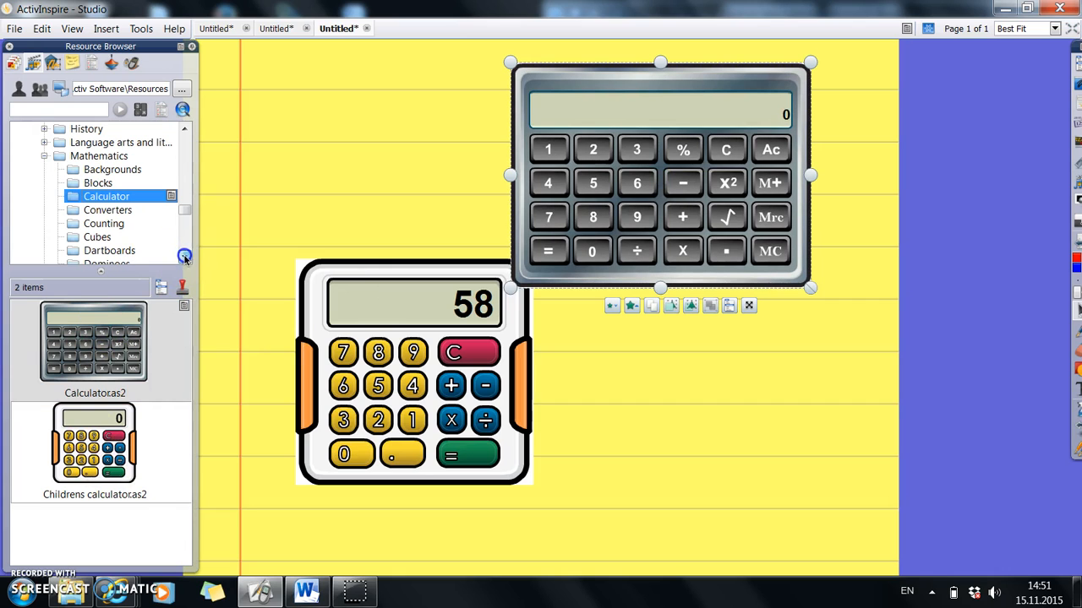
# Add Dartboard 12.as2 from Mathematics > Dartboards onto the page, then browse to Dominoes
pyautogui.click(108, 250)
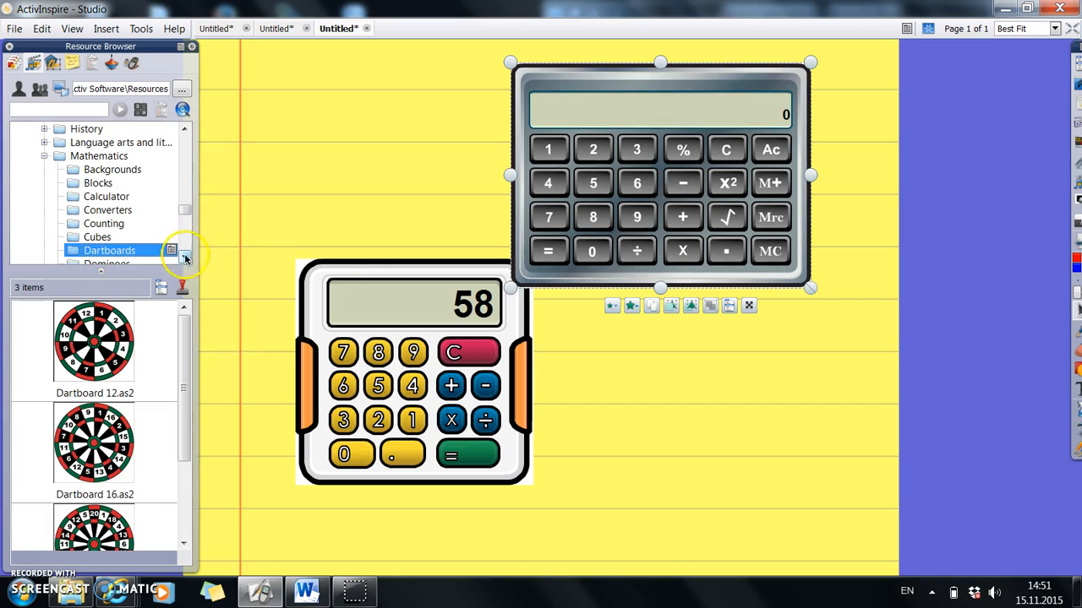
pyautogui.doubleClick(94, 341)
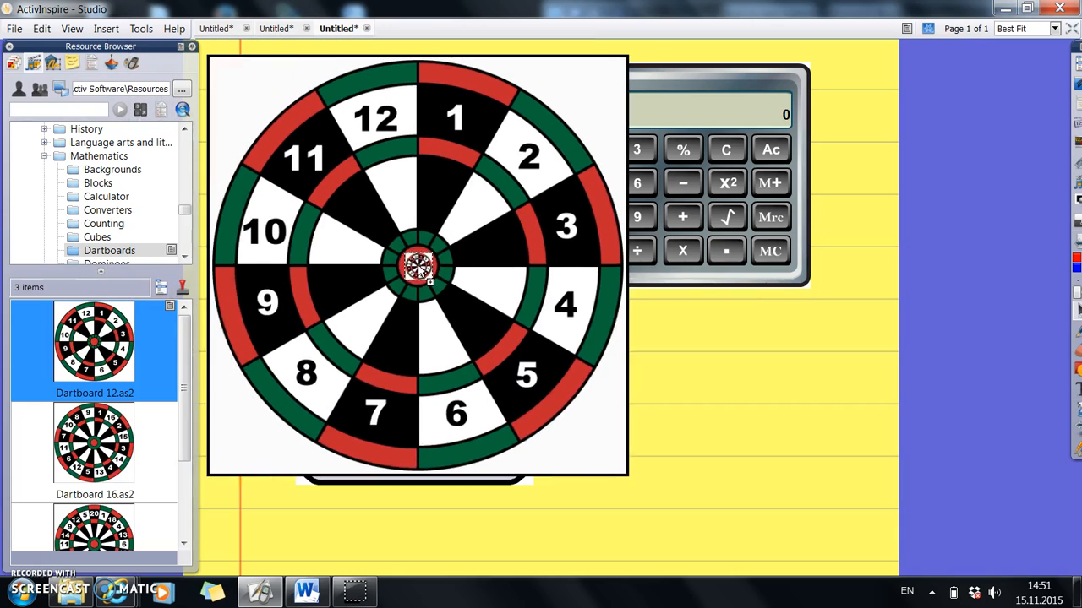
pyautogui.click(420, 270)
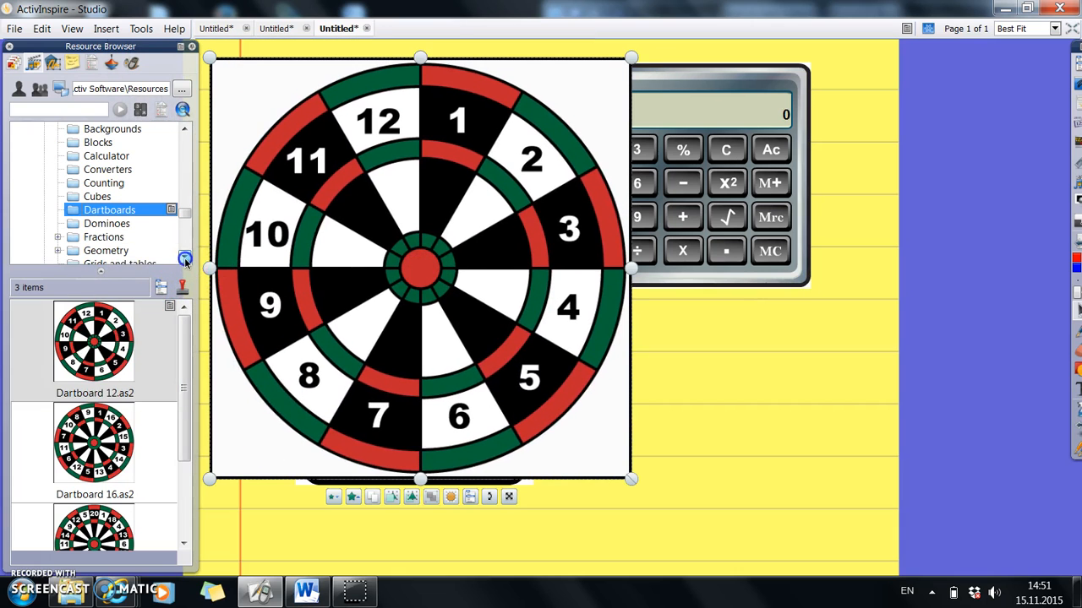
pyautogui.click(107, 223)
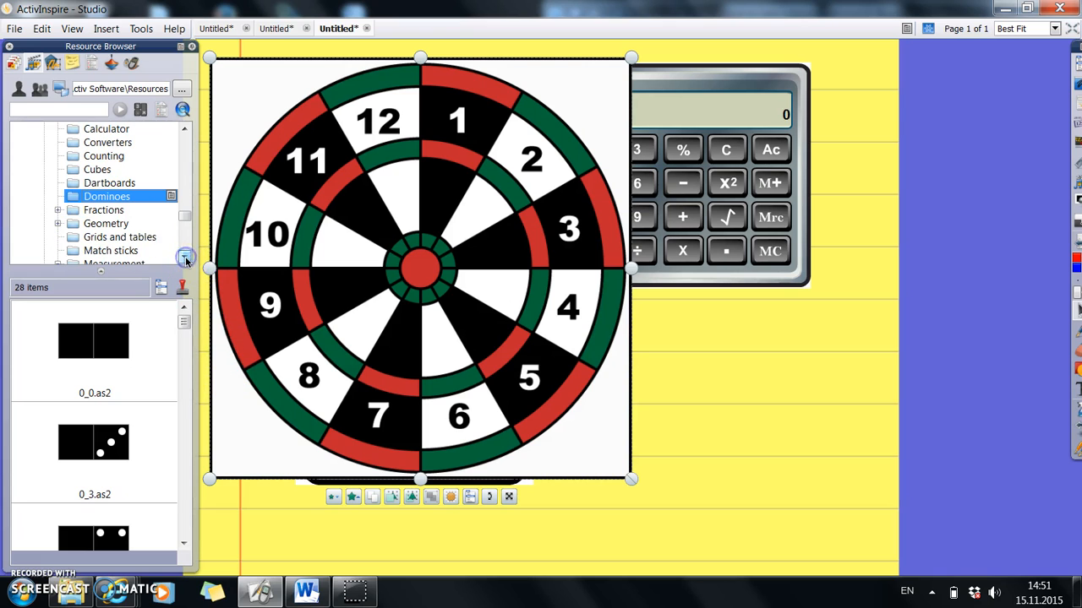
# Browse the Fractions Wall resources, then reach Measurement > Temperature for the thermometer
pyautogui.click(57, 209)
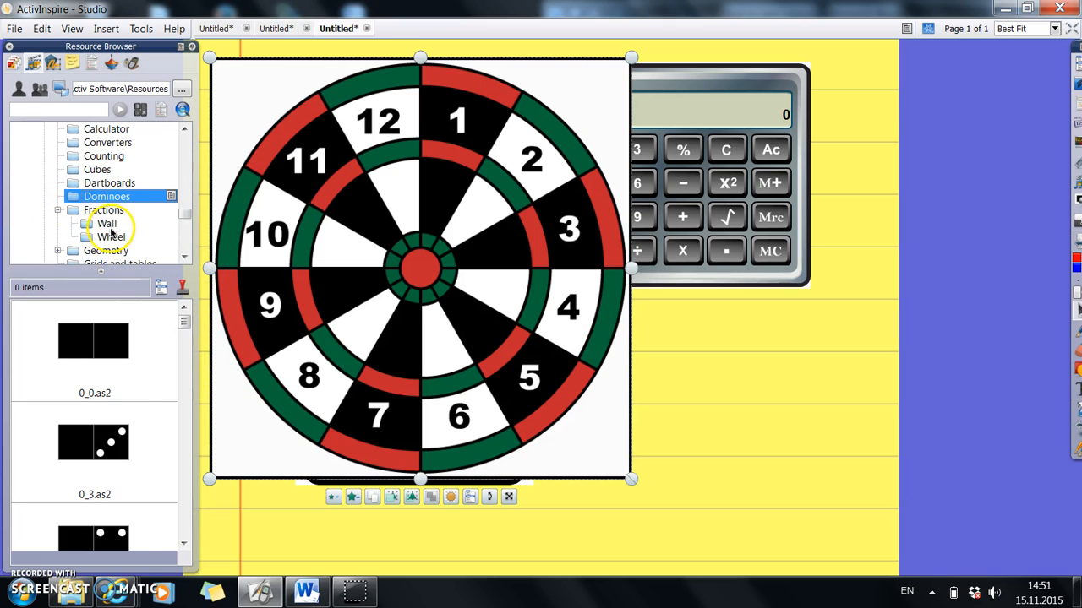
pyautogui.click(104, 223)
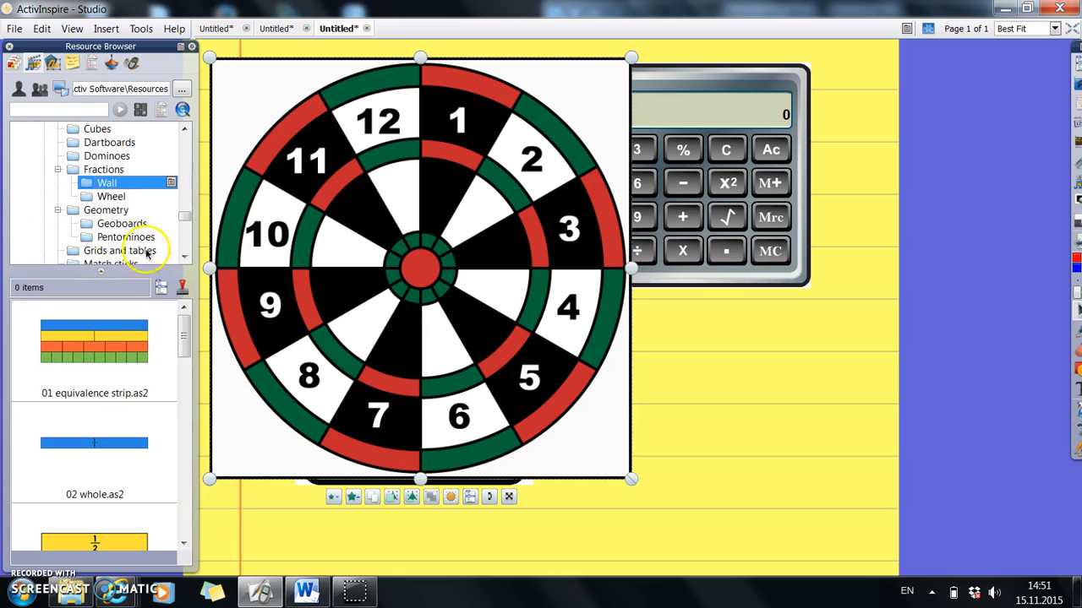
pyautogui.scroll(-3)
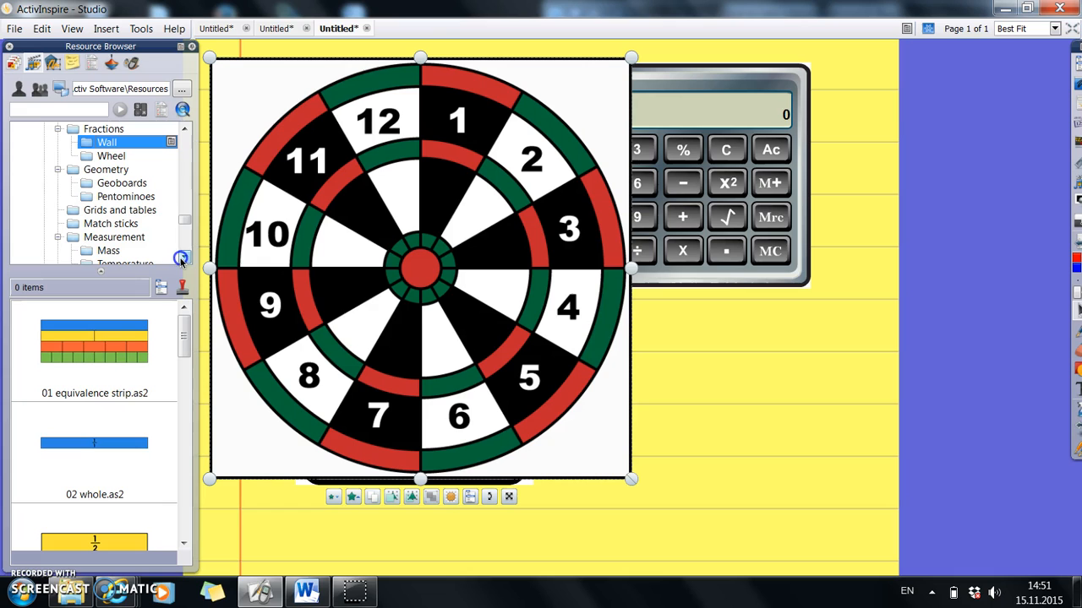
pyautogui.moveTo(64, 244)
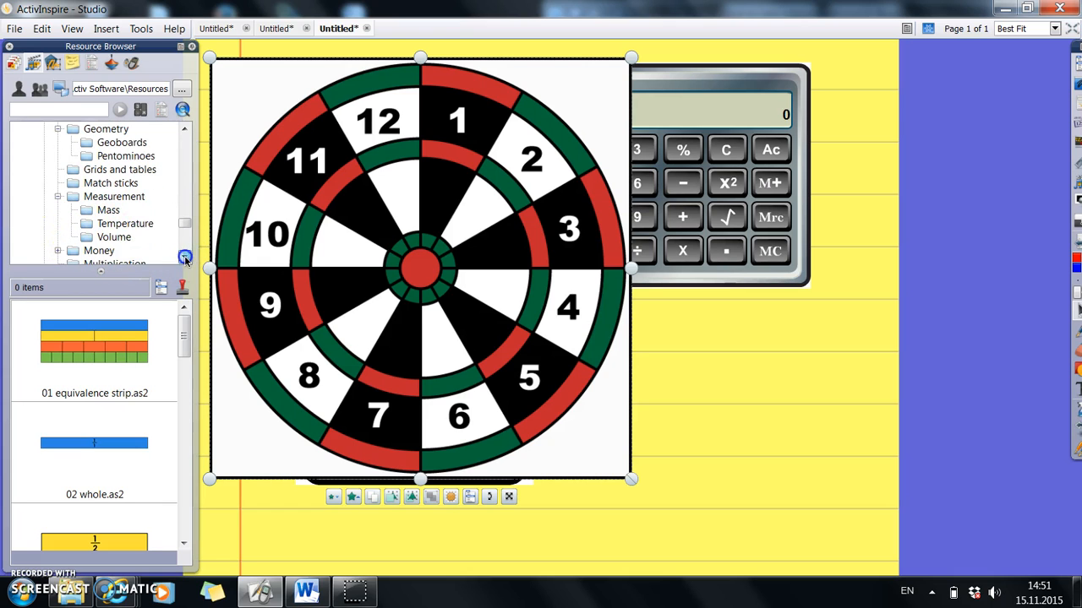
pyautogui.click(125, 223)
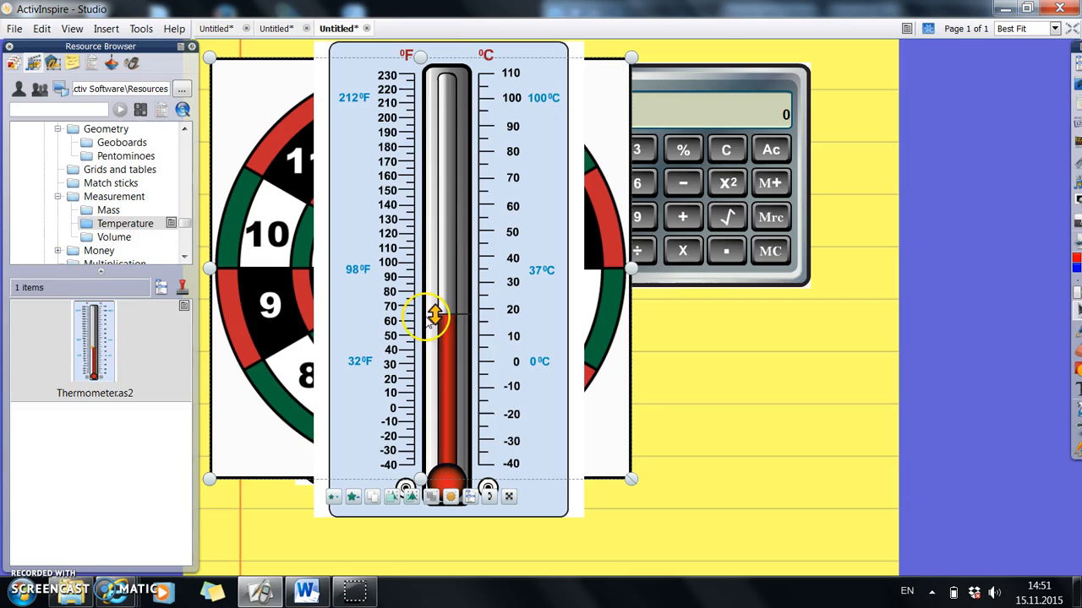
# Drag the thermometer's mercury up and back down to read about 90°F (roughly 32°C)
pyautogui.moveTo(436, 318); pyautogui.dragTo(436, 217)
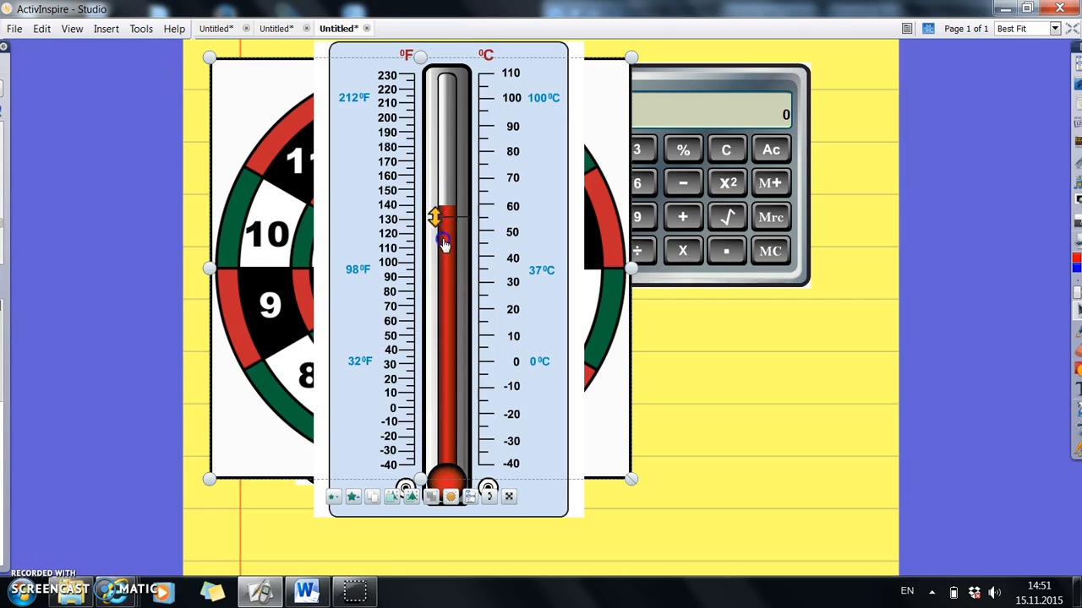
pyautogui.moveTo(432, 216); pyautogui.dragTo(433, 284)
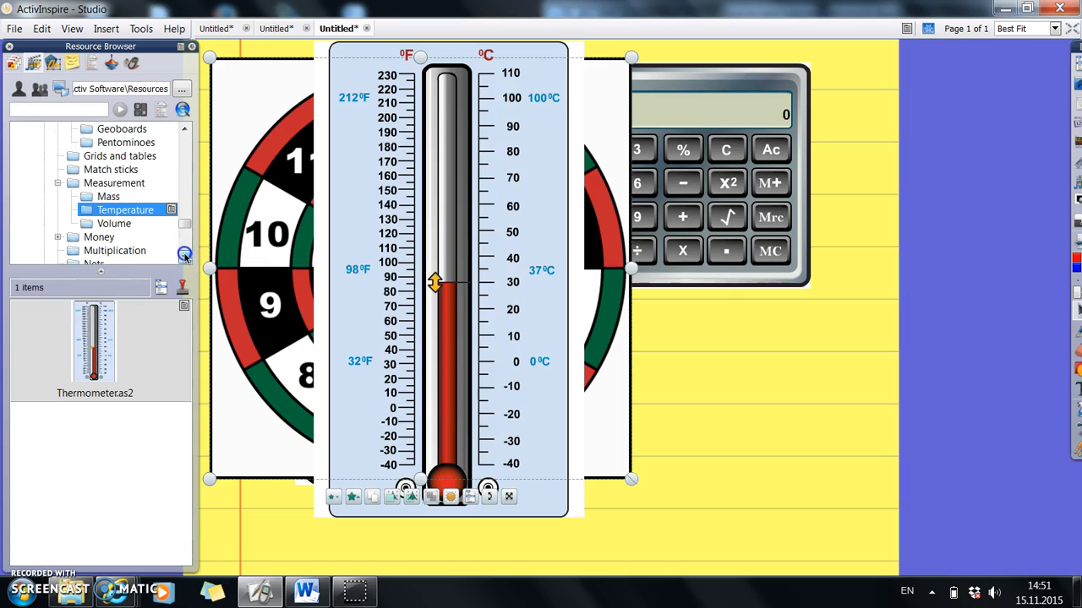
# Browse past playing cards to Time > Analog and place the interactive clock on the page
pyautogui.scroll(-3)
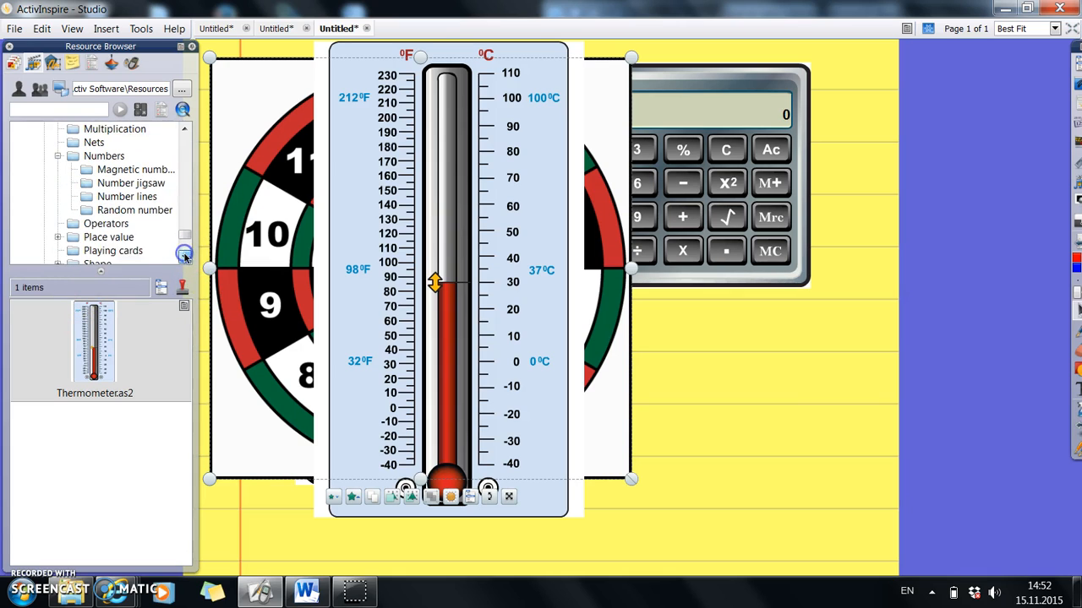
pyautogui.click(113, 210)
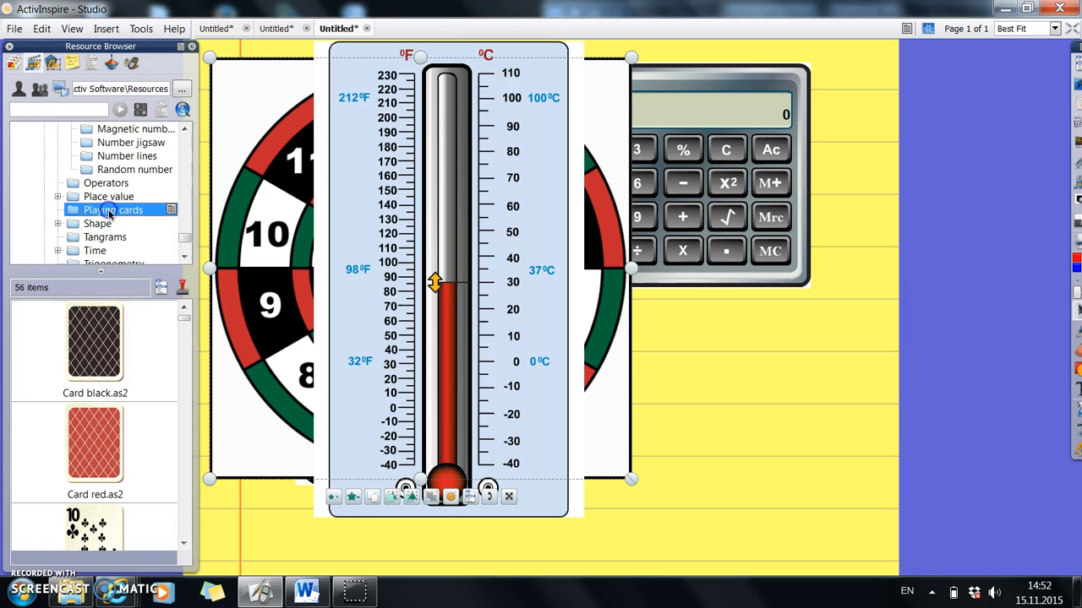
pyautogui.scroll(-3)
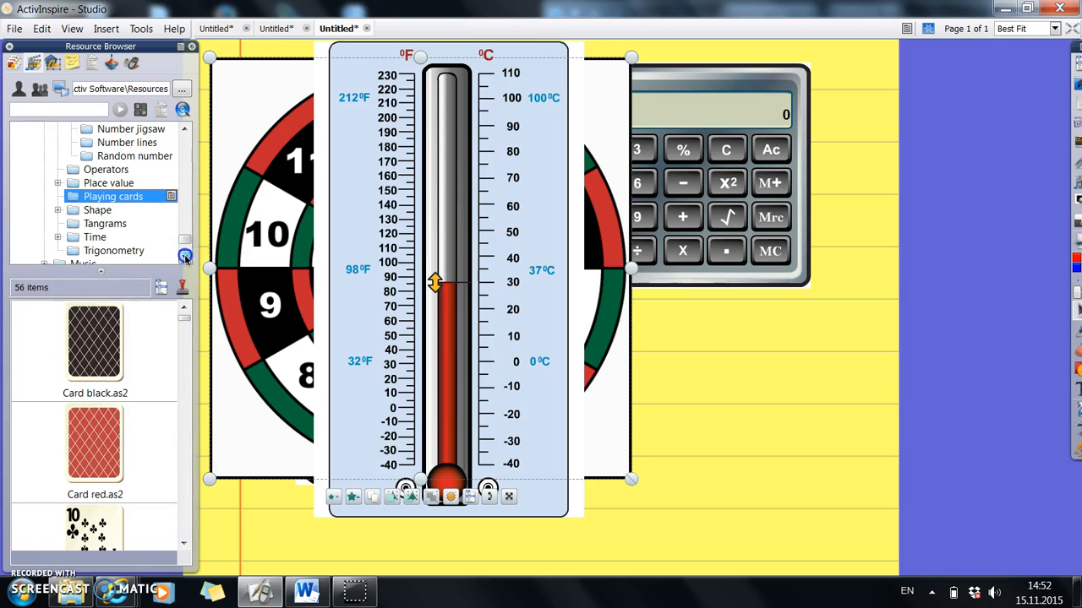
pyautogui.click(58, 236)
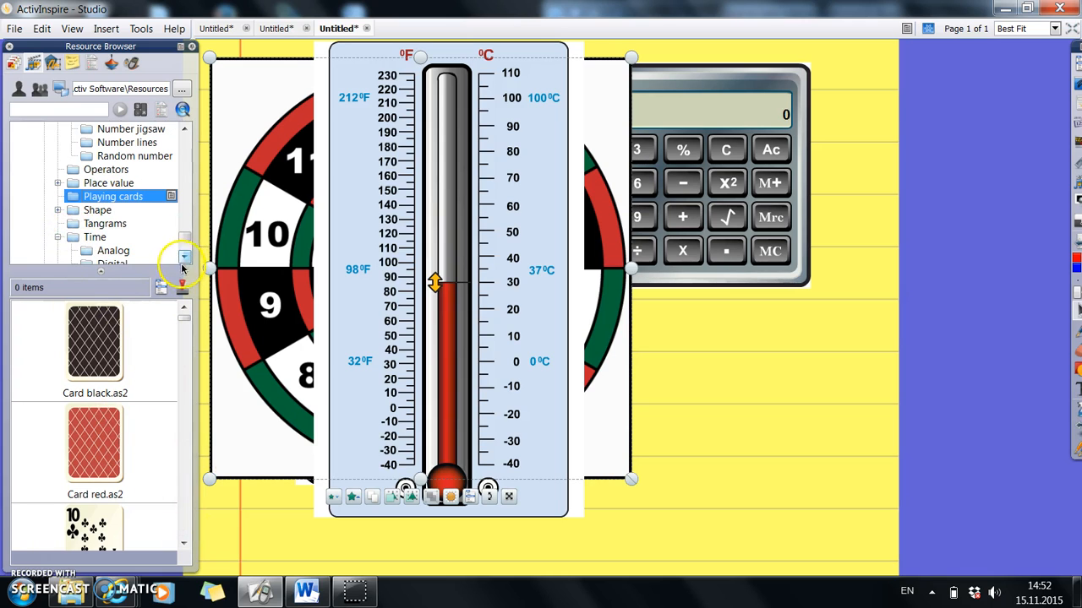
pyautogui.click(111, 210)
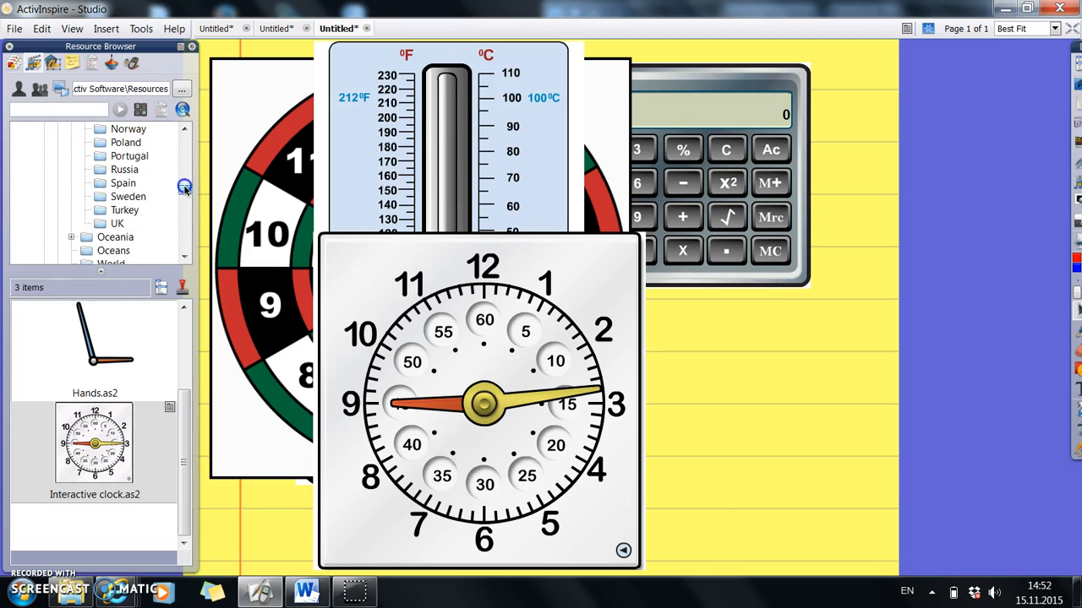
# Expand Geography > Maps > Europe to list the Belgium map resource
pyautogui.scroll(3)
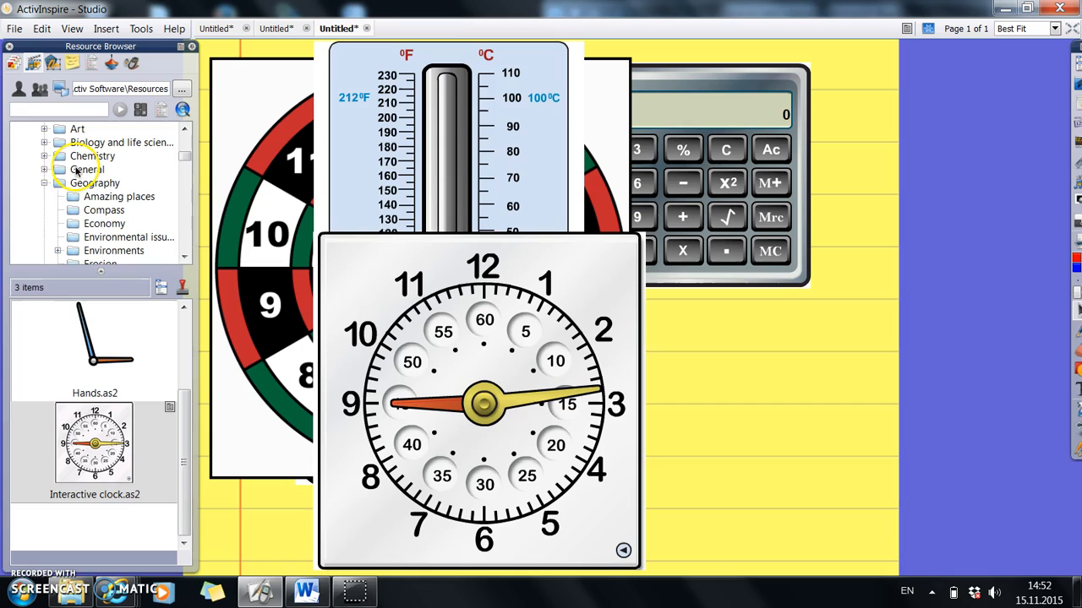
pyautogui.click(44, 182)
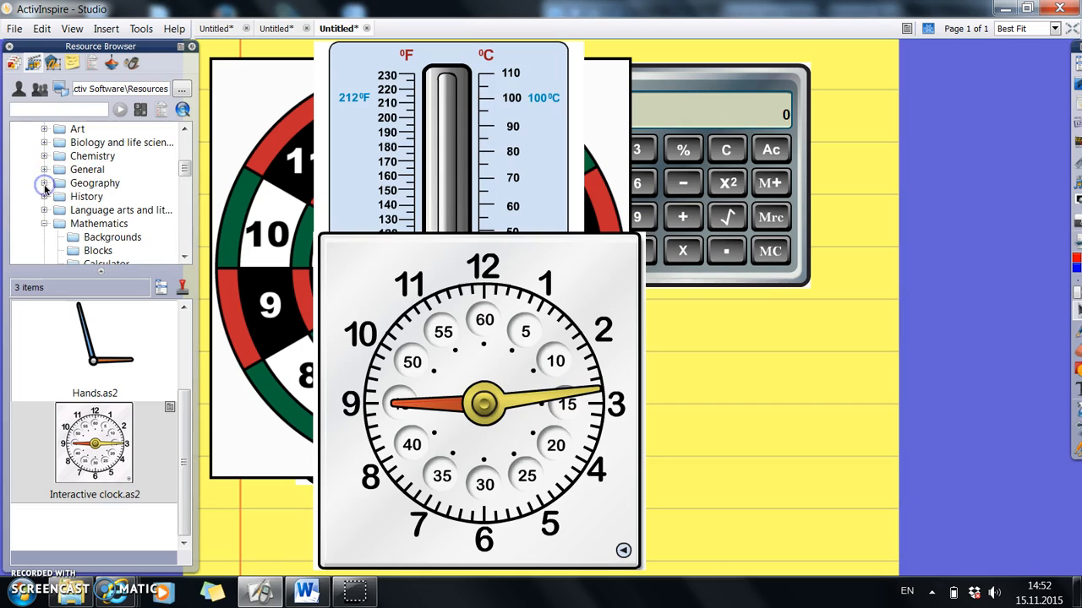
pyautogui.click(44, 183)
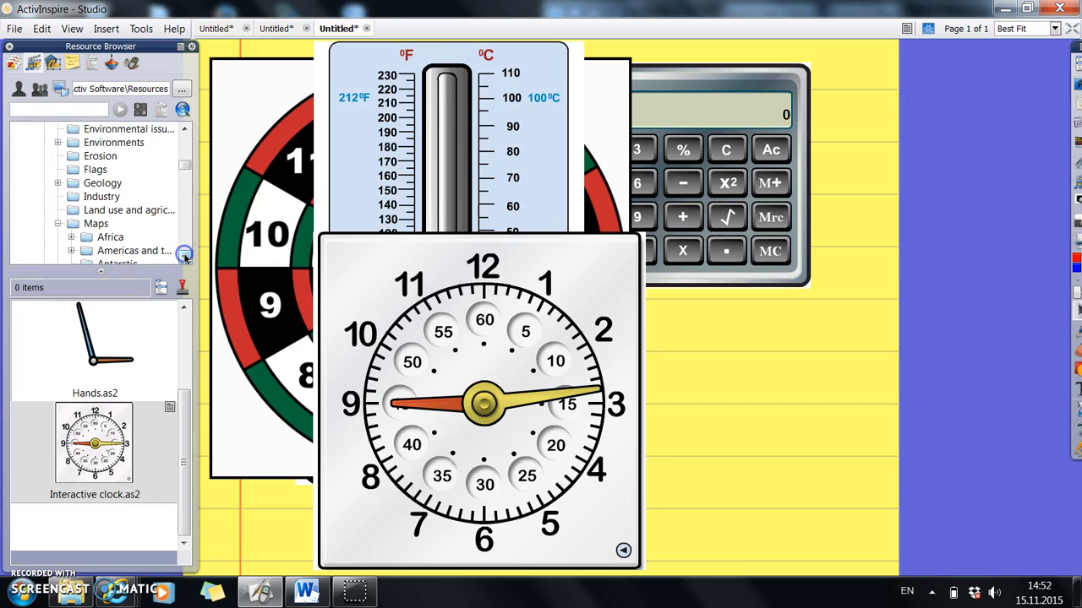
pyautogui.click(58, 182)
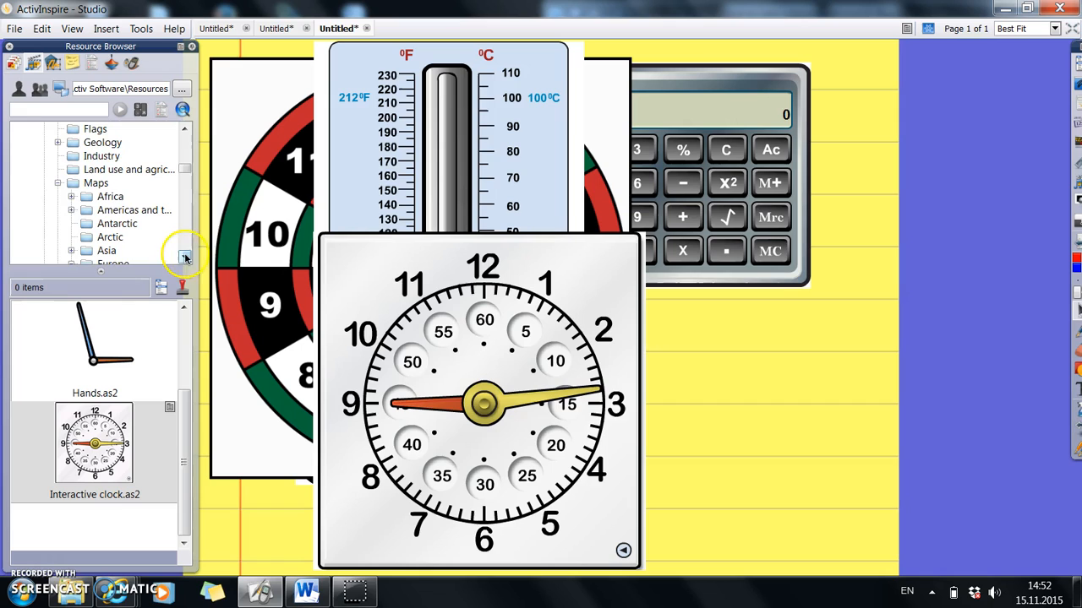
pyautogui.click(71, 223)
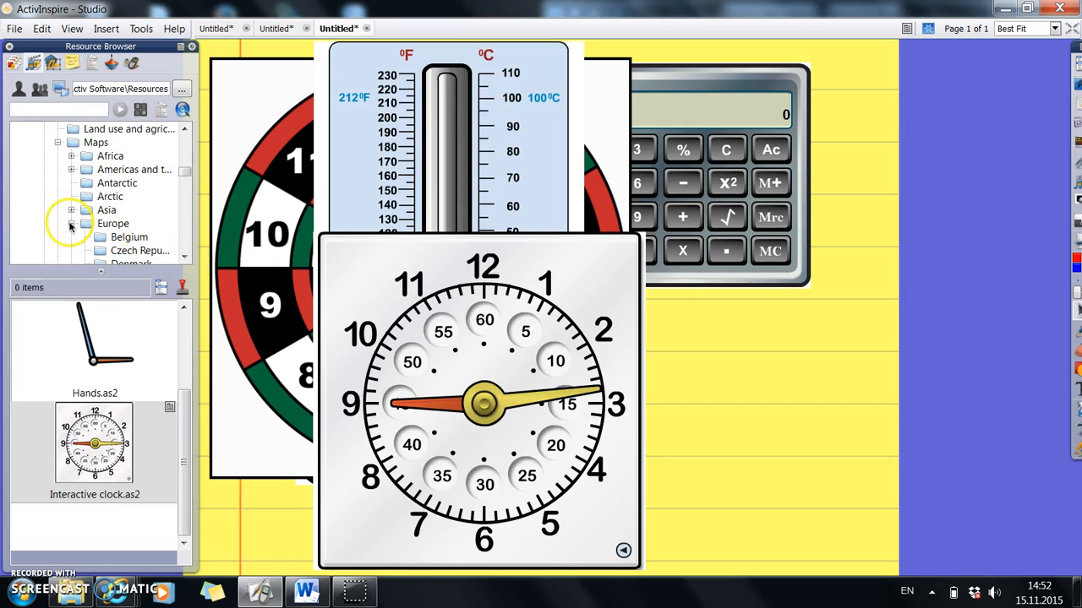
pyautogui.click(71, 223)
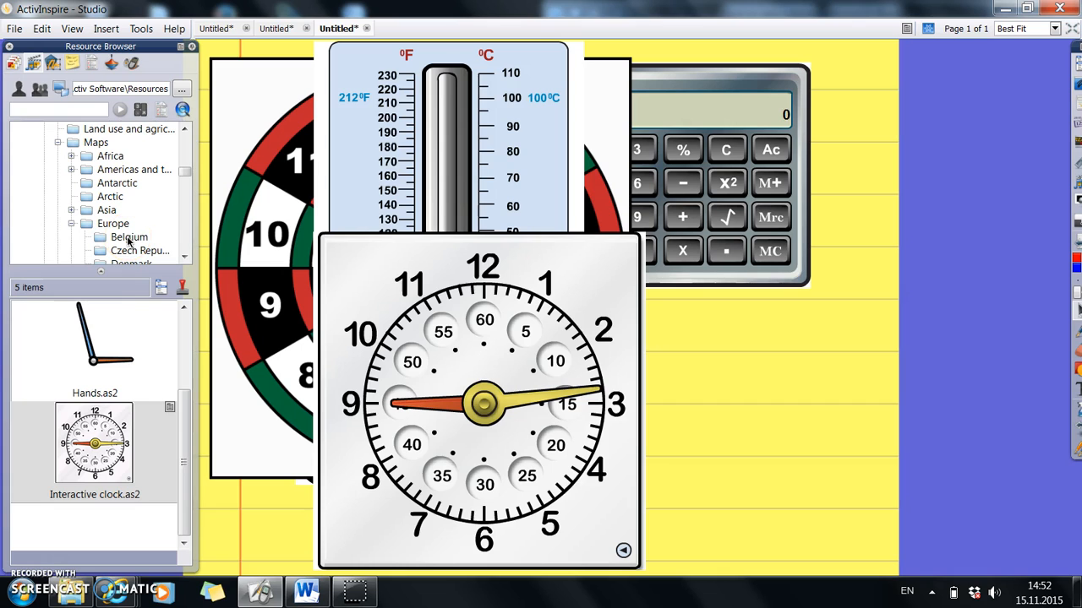
pyautogui.click(128, 236)
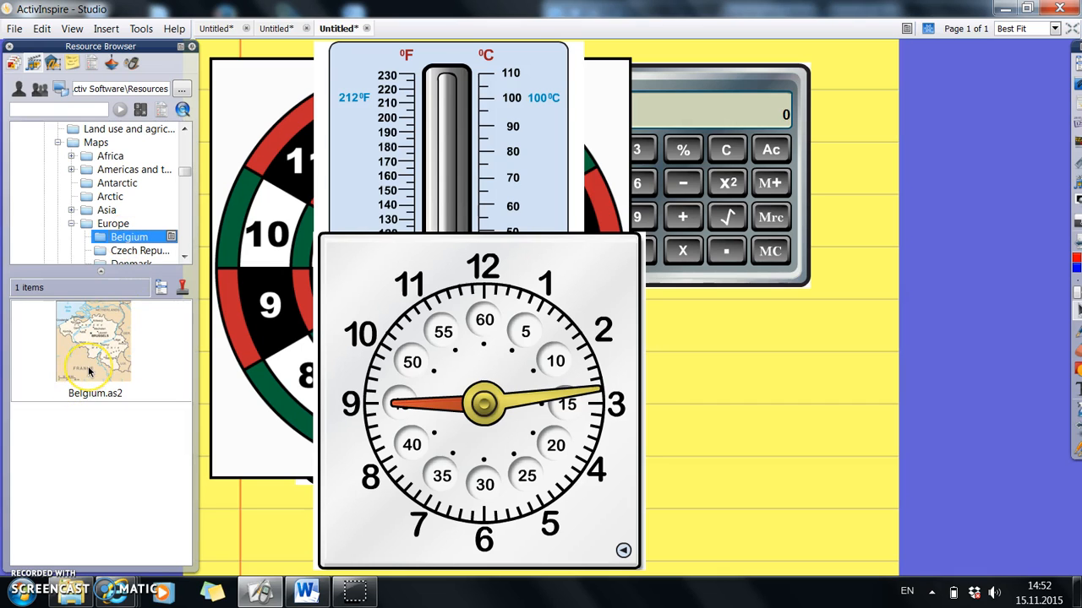
# Place Belgium.as2 on the page, enlarge it, and label it with the text 'Here is'
pyautogui.moveTo(95, 338); pyautogui.dragTo(487, 368)
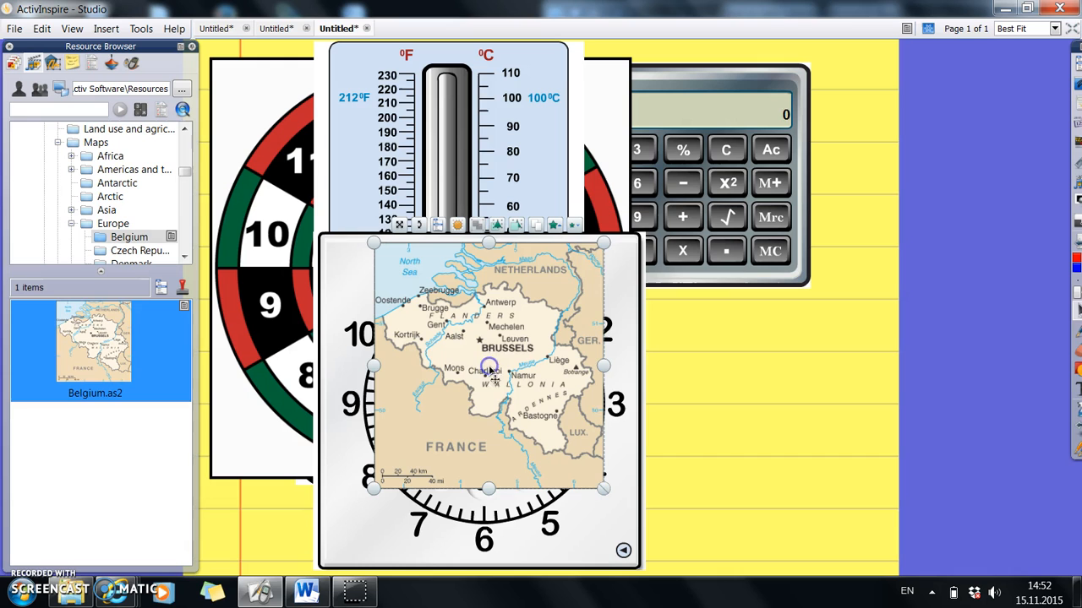
pyautogui.moveTo(601, 244); pyautogui.dragTo(911, 85)
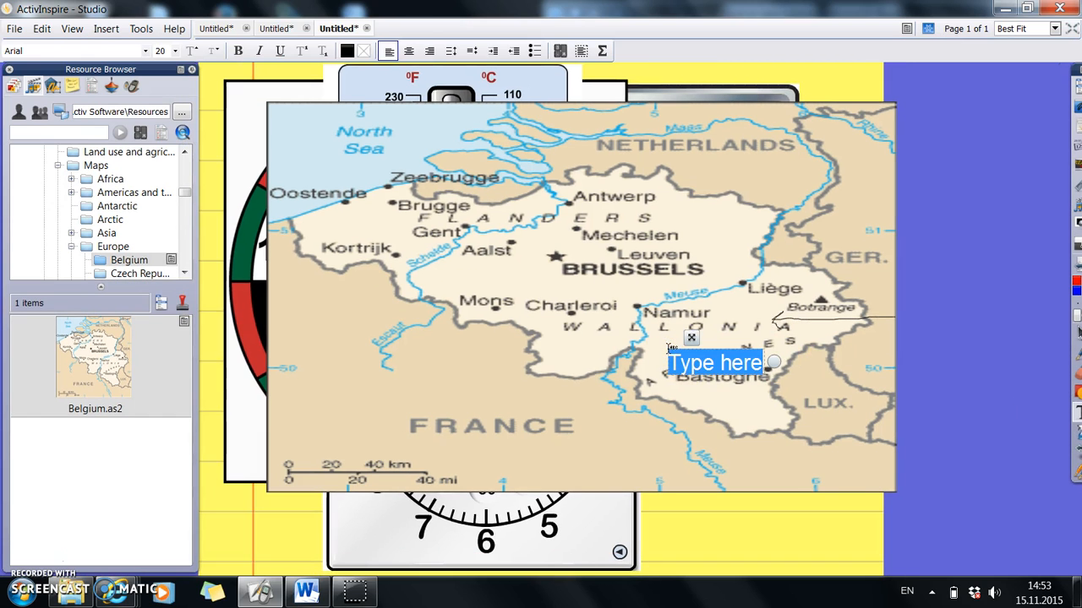
pyautogui.write('Here is')
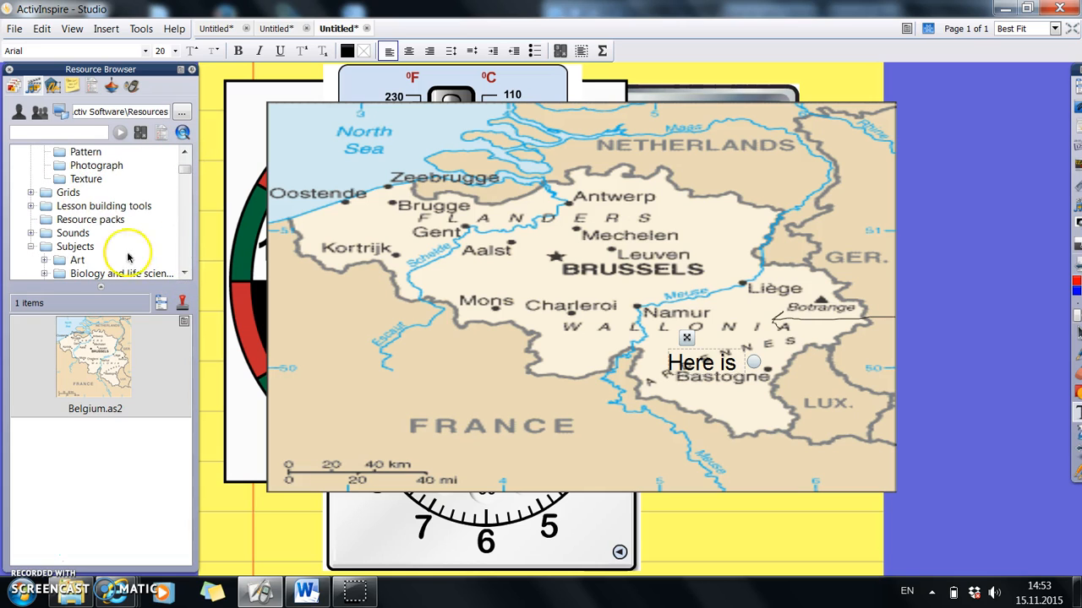
# From Sounds > Animals in the Resource Browser, place Chicken.wav onto the Belgium map
pyautogui.click(31, 219)
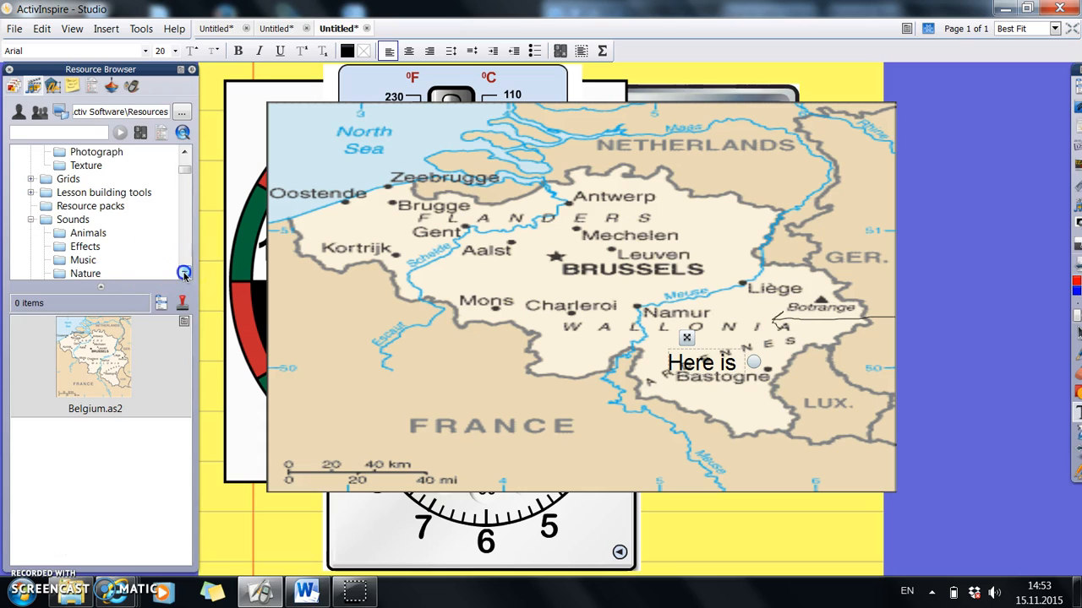
pyautogui.click(88, 206)
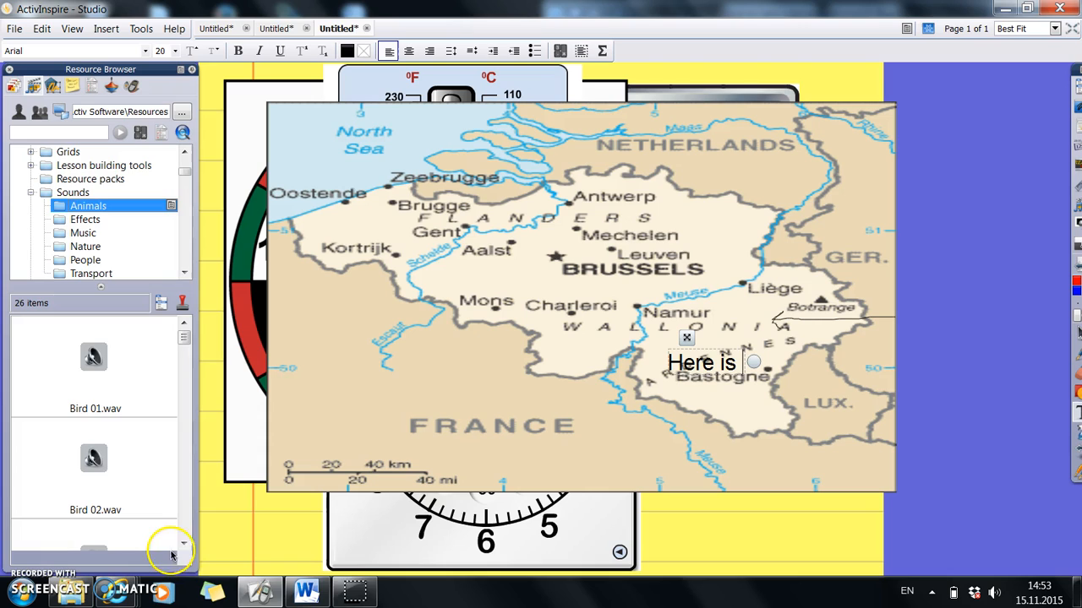
pyautogui.scroll(-3)
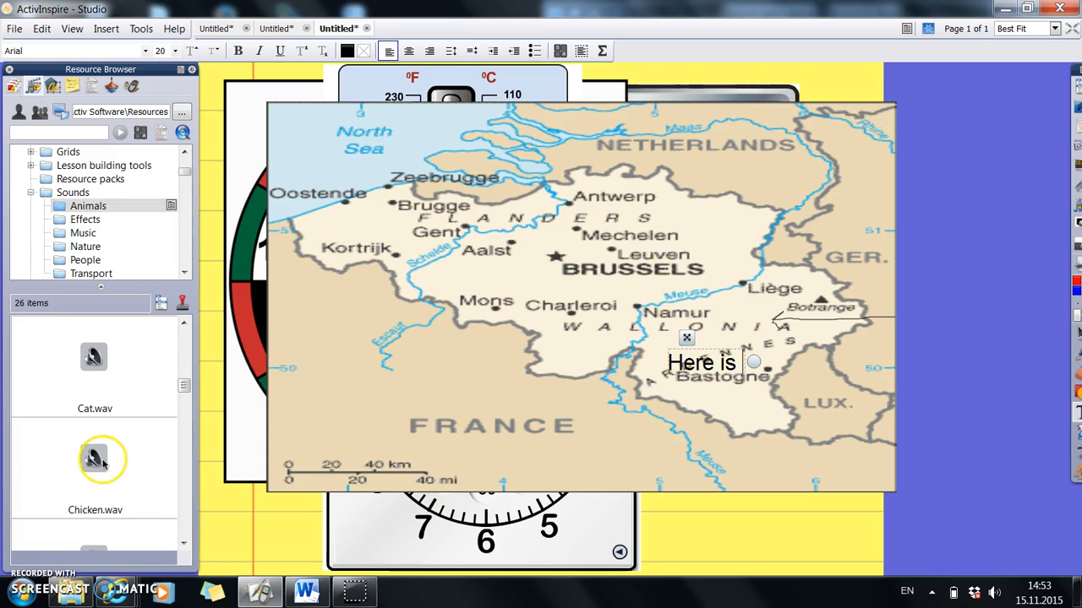
pyautogui.click(95, 460)
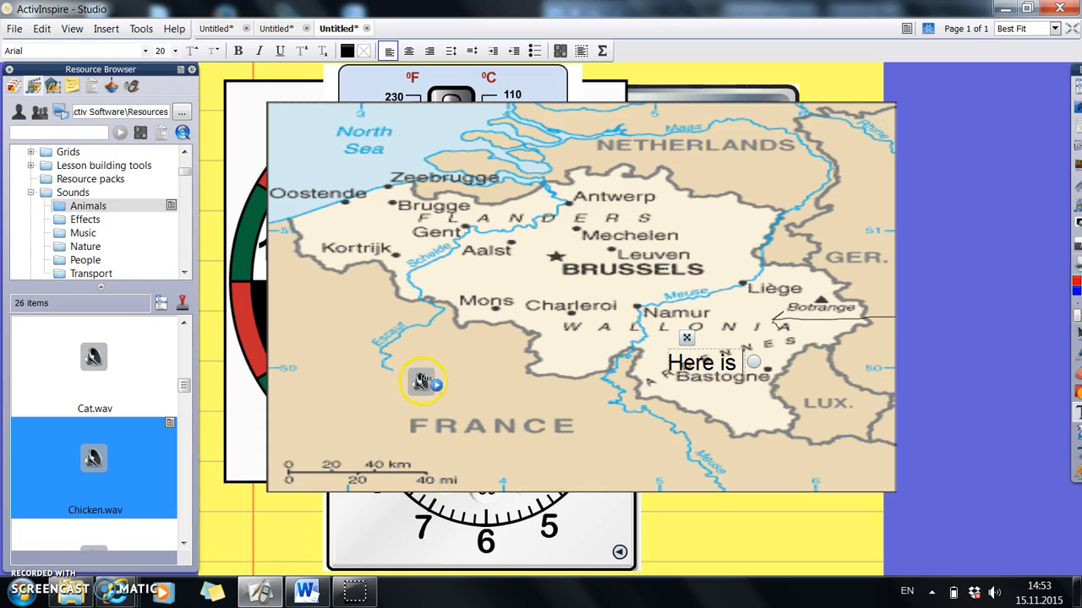
# Open the chicken sound in the Sound Controller, start Chicken.wav playing and stop it
pyautogui.click(421, 382)
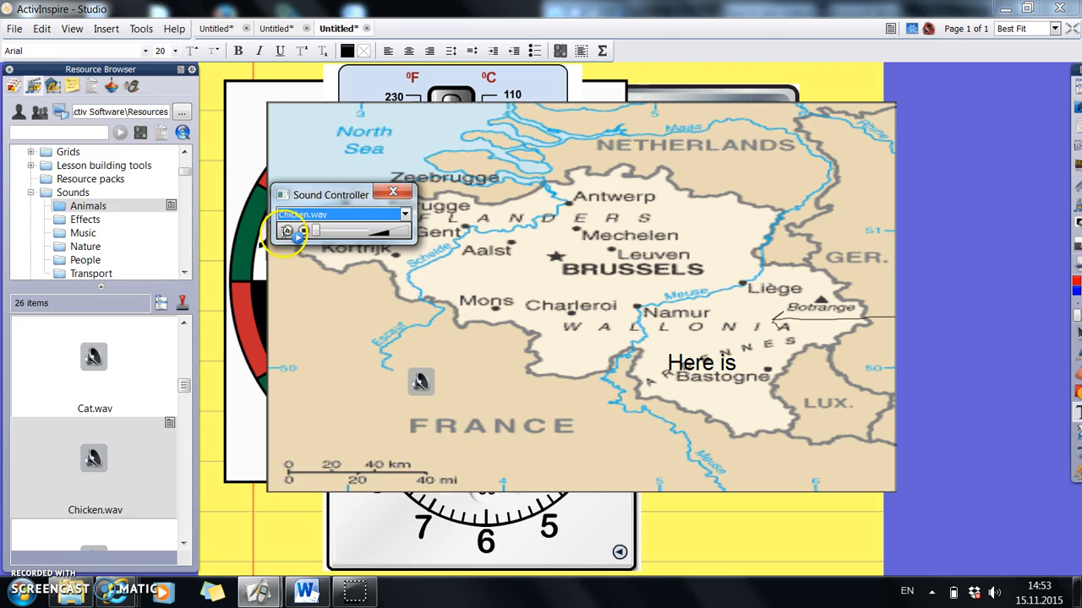
pyautogui.click(289, 230)
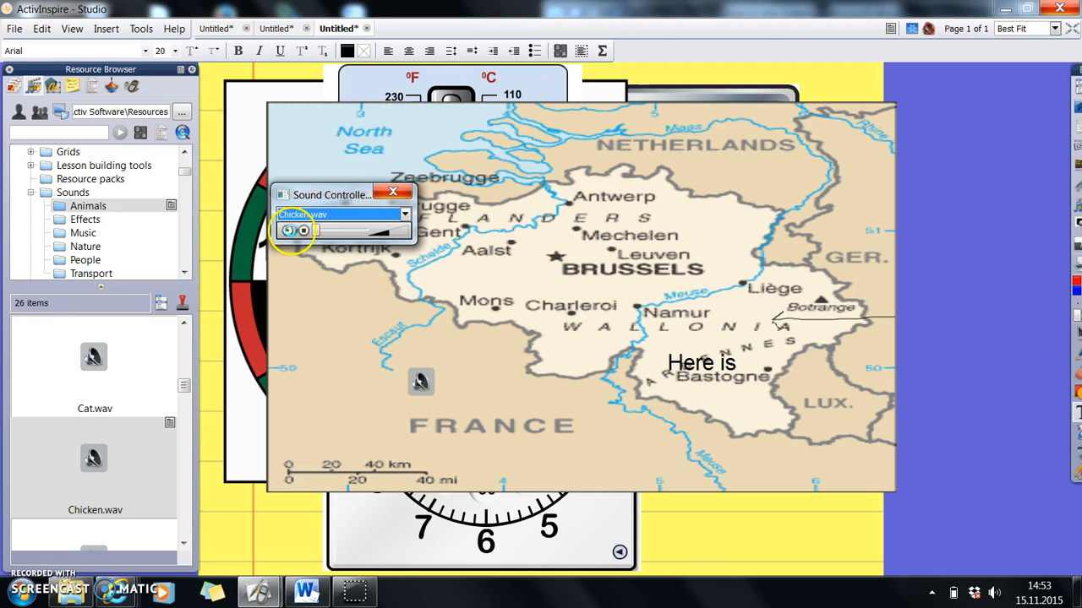
pyautogui.click(288, 229)
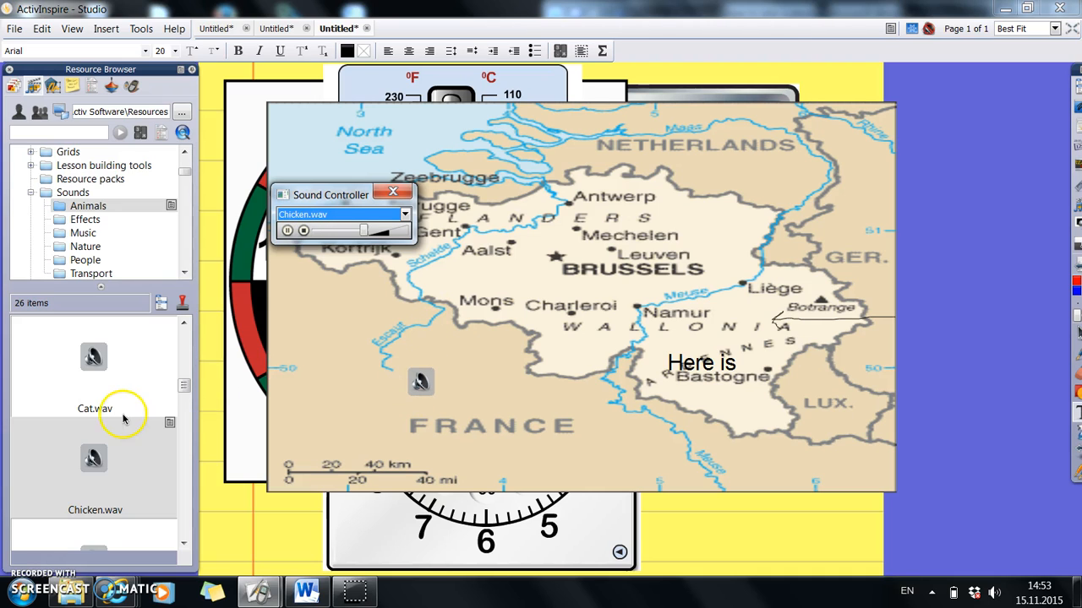
# Drag Cat.wav onto the map beside the chicken sound and return to the Animals folder
pyautogui.moveTo(95, 356); pyautogui.dragTo(365, 393)
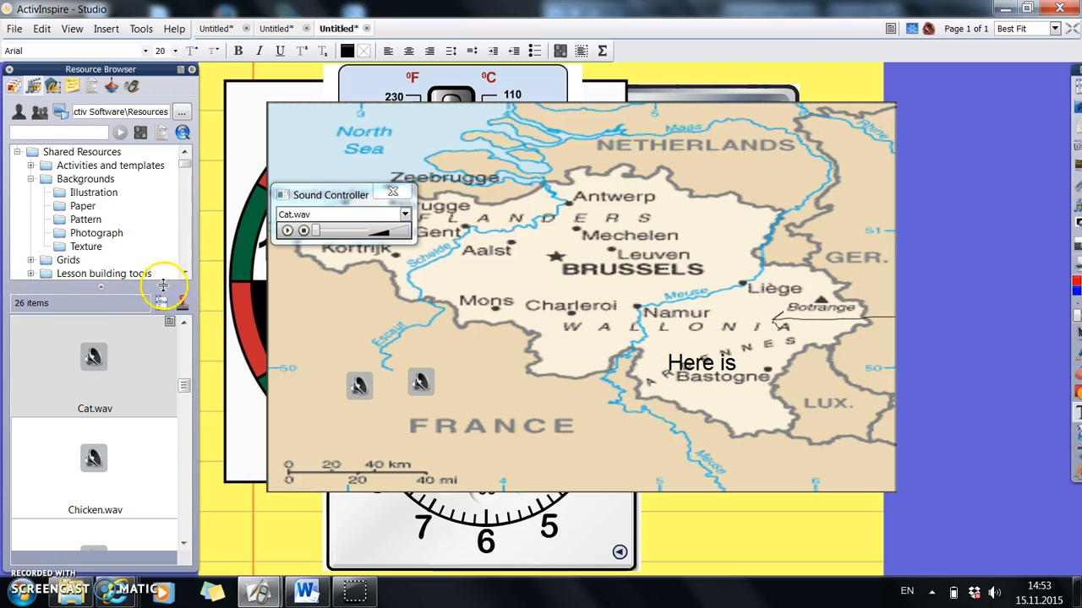
pyautogui.click(186, 274)
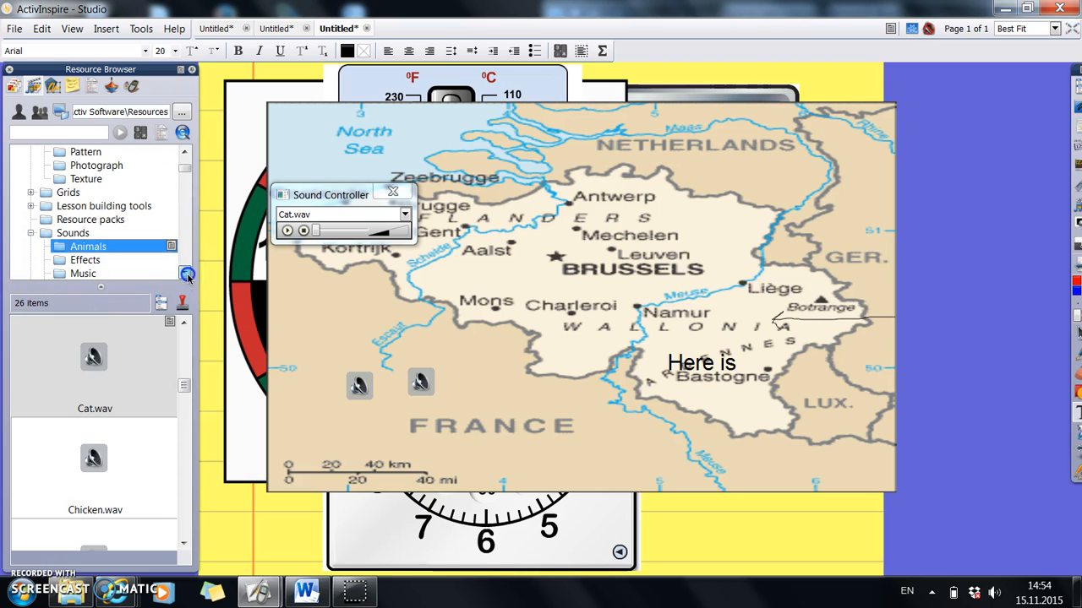